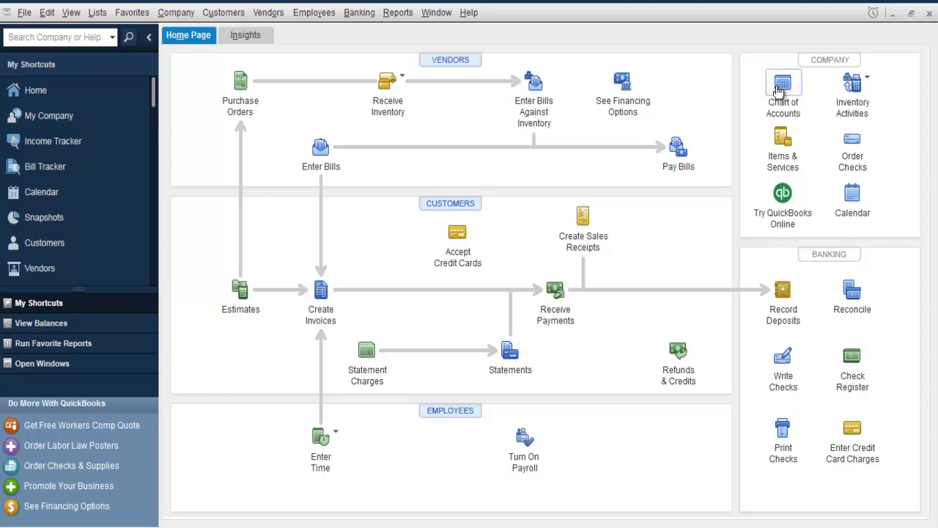
- Bring up the Chart of Accounts from the Home page Company section
{"action": "left_click", "coordinate": [782, 82]}
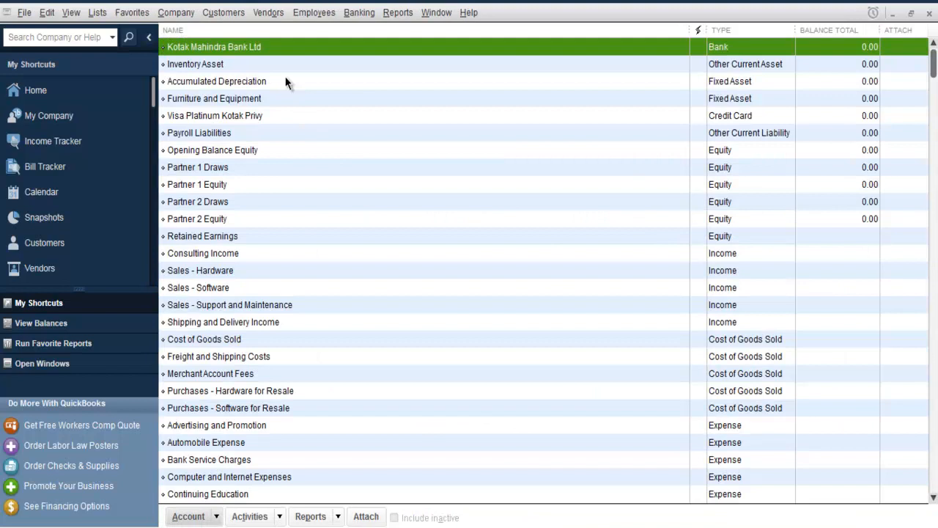
{"action": "mouse_move", "coordinate": [557, 304]}
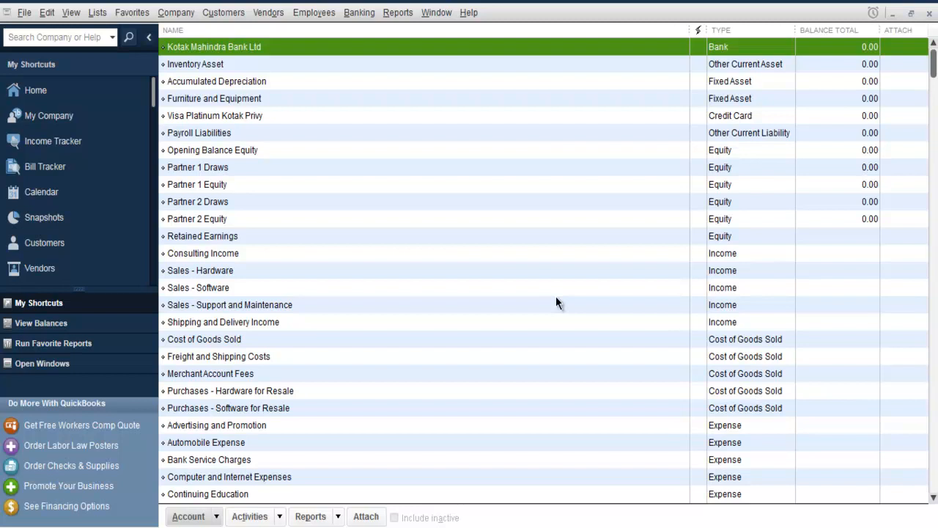
- Reach the company-wide Sales Tax preferences via Edit > Preferences
{"action": "left_click", "coordinate": [47, 12]}
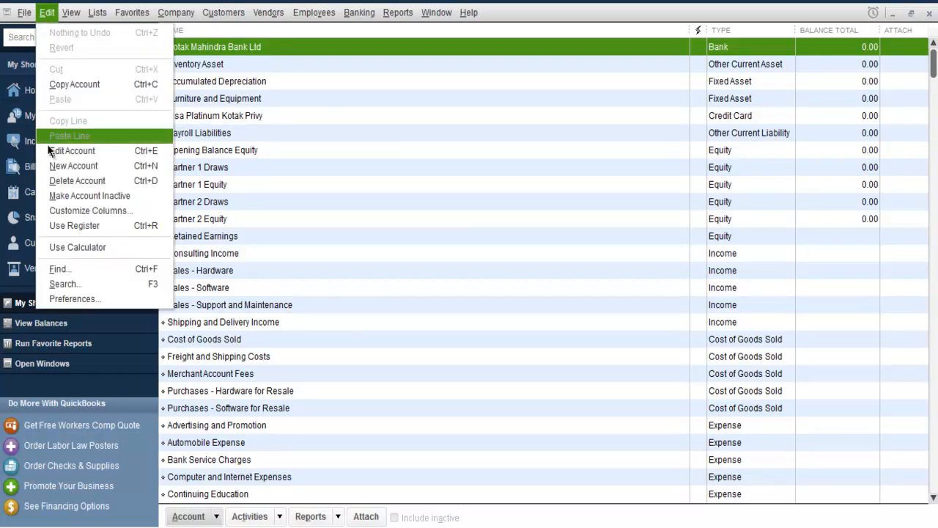
{"action": "left_click", "coordinate": [73, 299]}
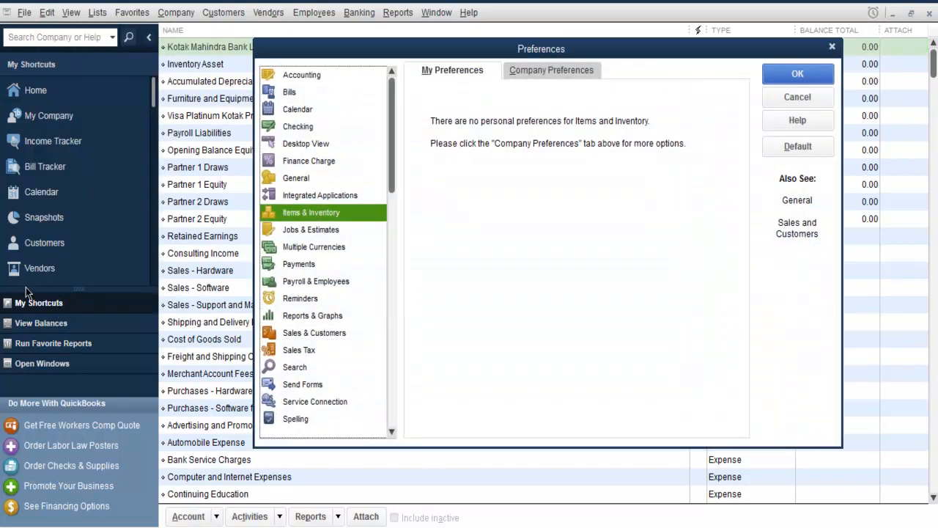
{"action": "mouse_move", "coordinate": [155, 314]}
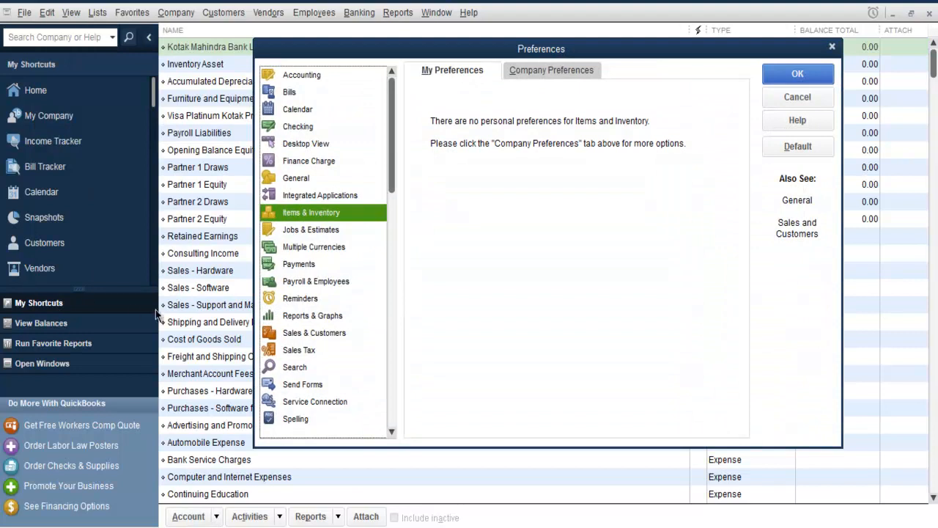
{"action": "left_click", "coordinate": [299, 349]}
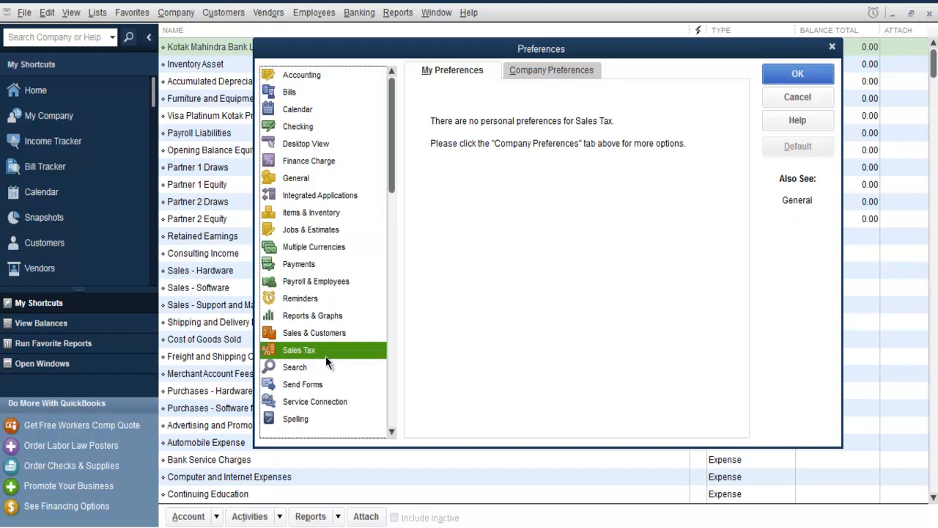
{"action": "mouse_move", "coordinate": [487, 109]}
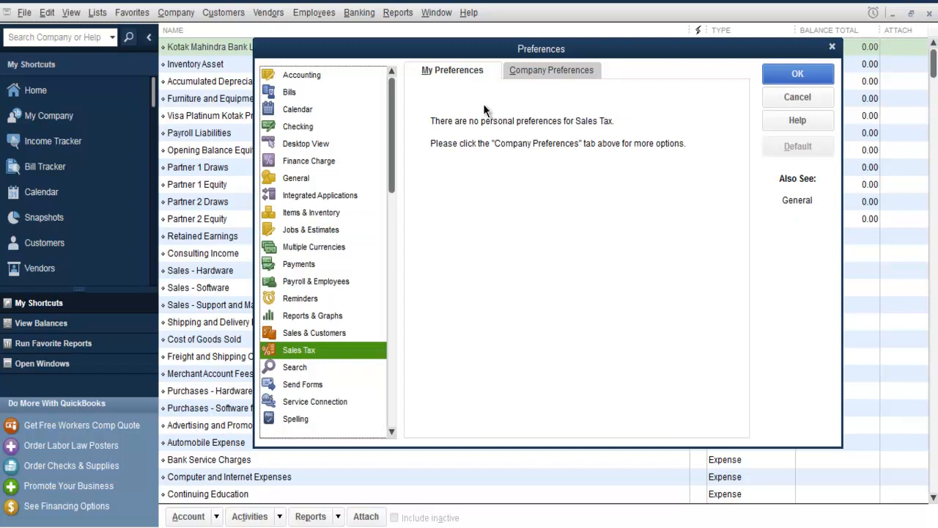
{"action": "left_click", "coordinate": [551, 70]}
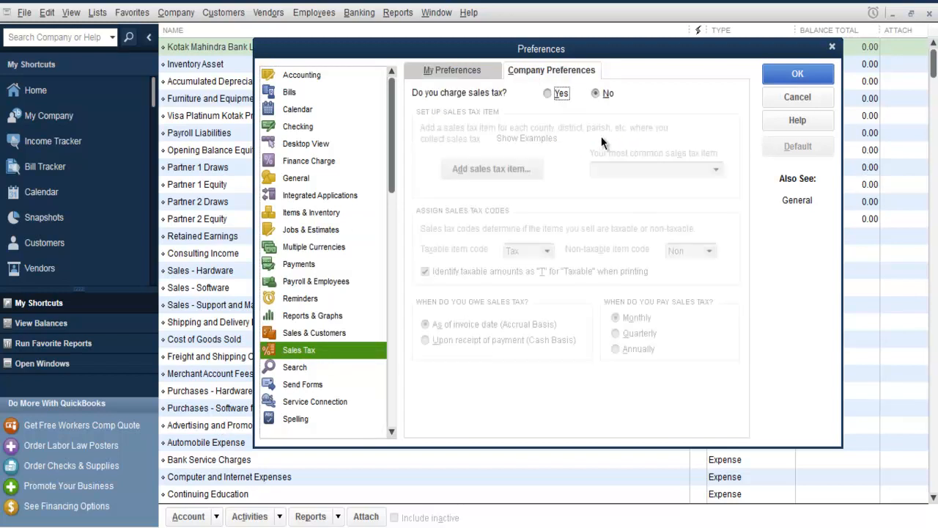
{"action": "mouse_move", "coordinate": [443, 110]}
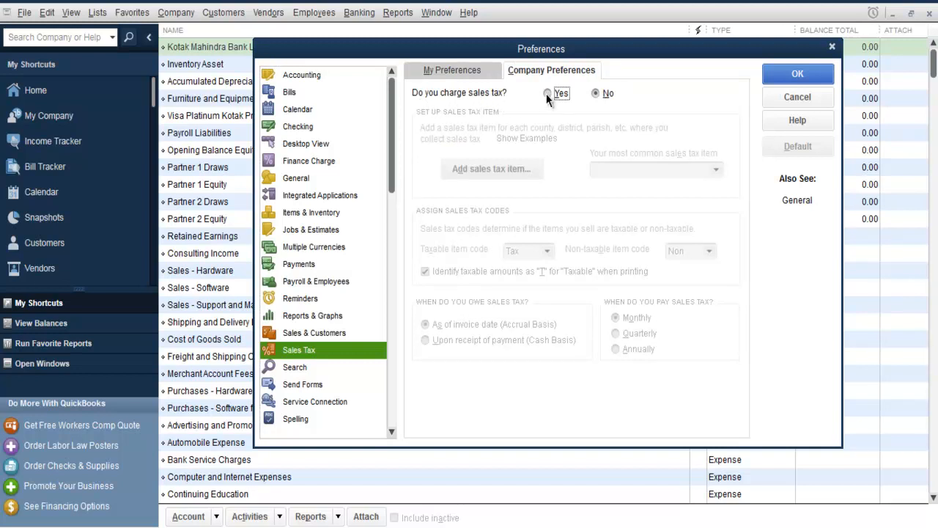
- Answer Yes to 'Do you charge sales tax?' for the company
{"action": "left_click", "coordinate": [548, 93]}
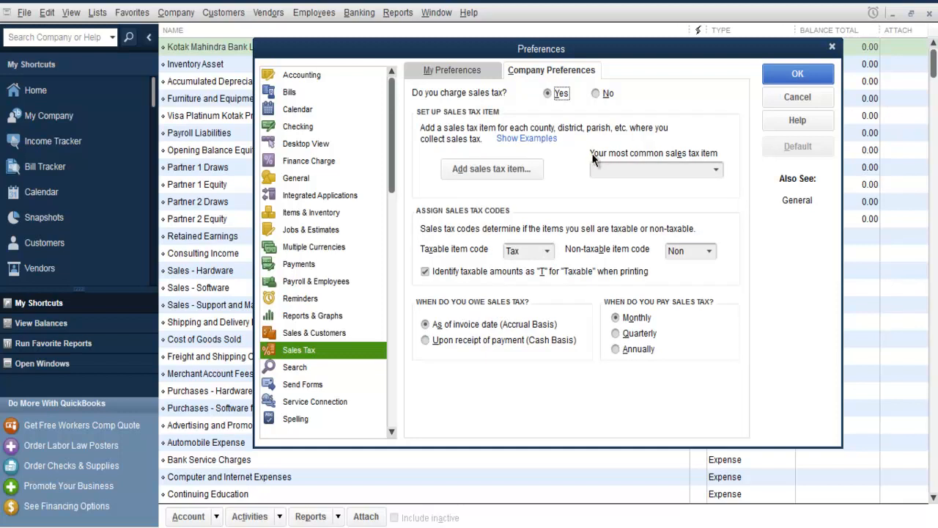
{"action": "mouse_move", "coordinate": [592, 161]}
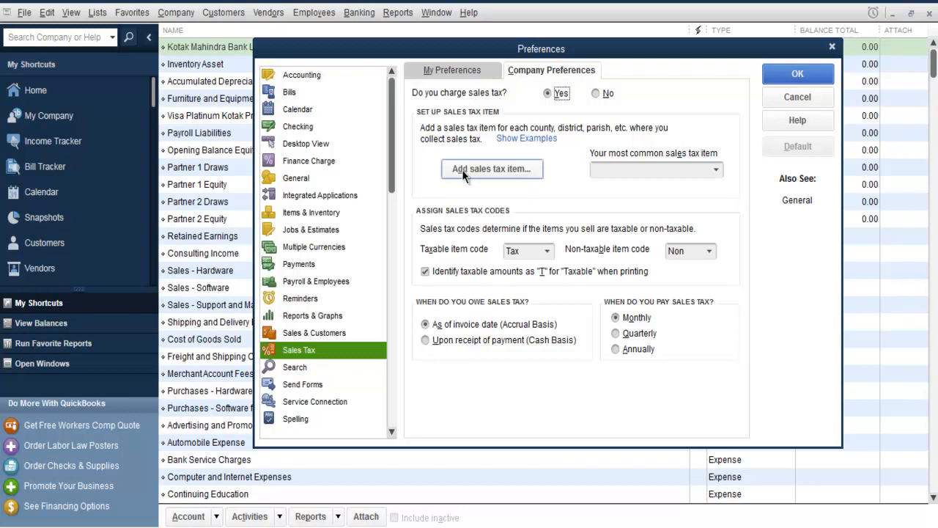
{"action": "mouse_move", "coordinate": [515, 179]}
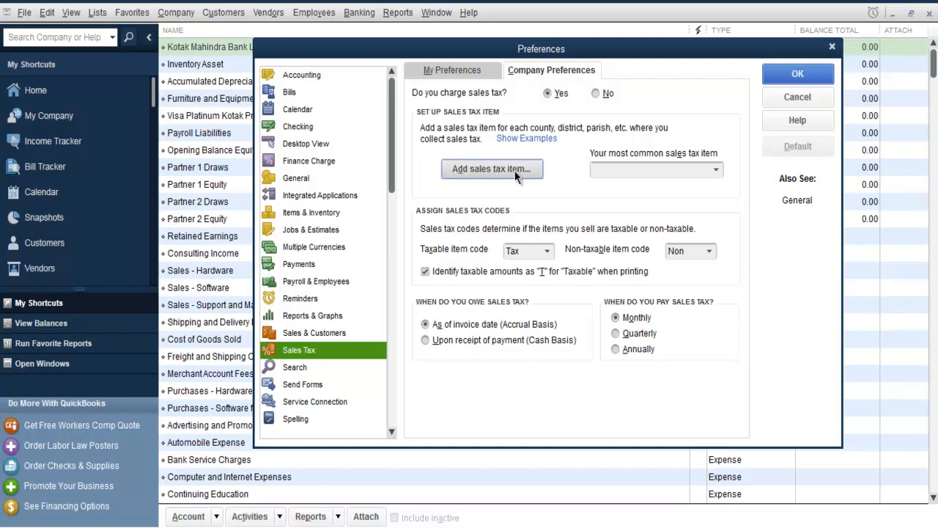
- Begin a new item of type Sales Tax Item from the preferences
{"action": "left_click", "coordinate": [491, 169]}
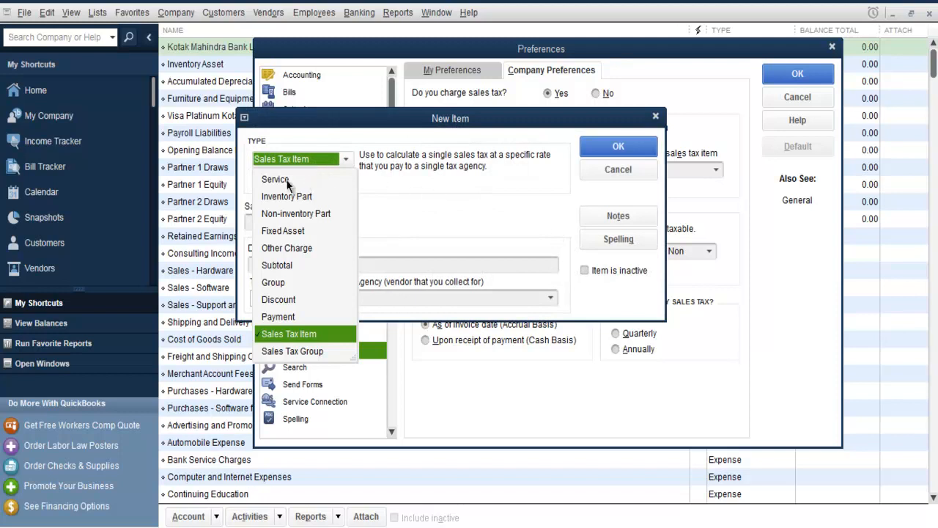
{"action": "mouse_move", "coordinate": [288, 196]}
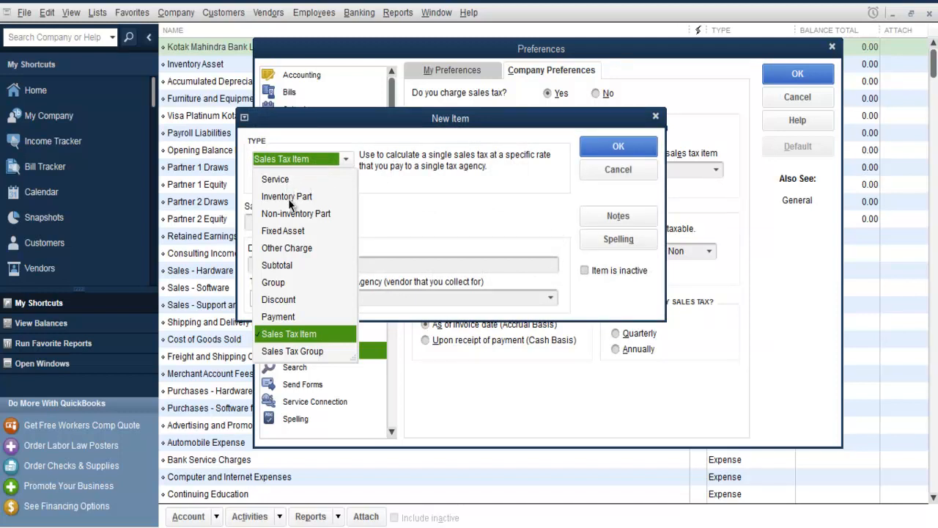
{"action": "mouse_move", "coordinate": [293, 234]}
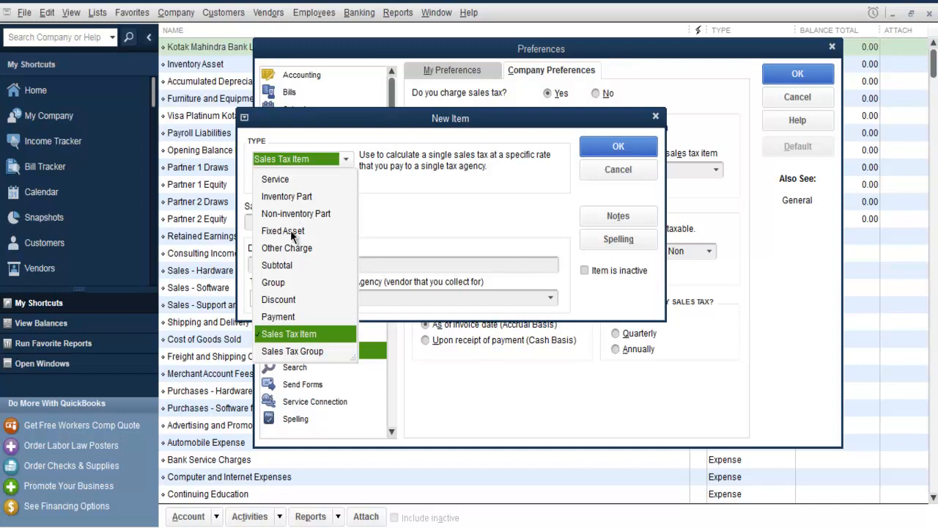
{"action": "mouse_move", "coordinate": [286, 264]}
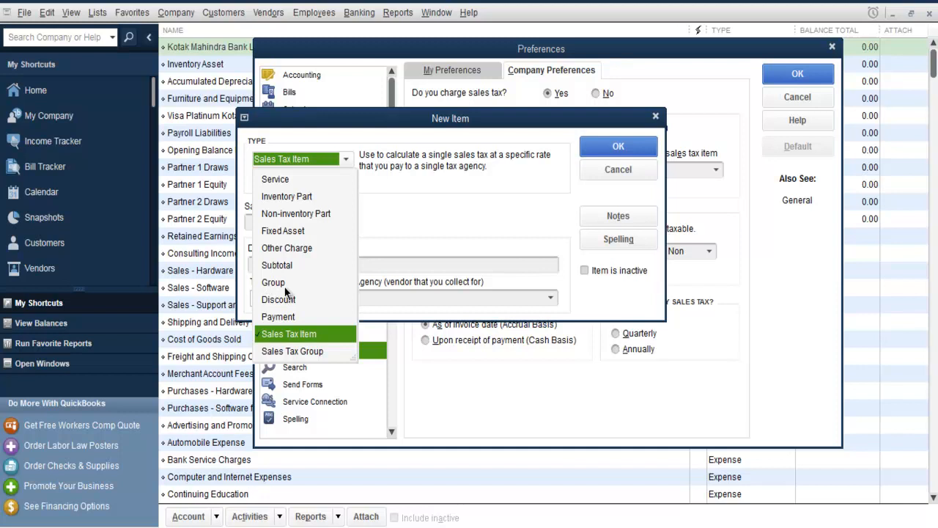
{"action": "mouse_move", "coordinate": [319, 321]}
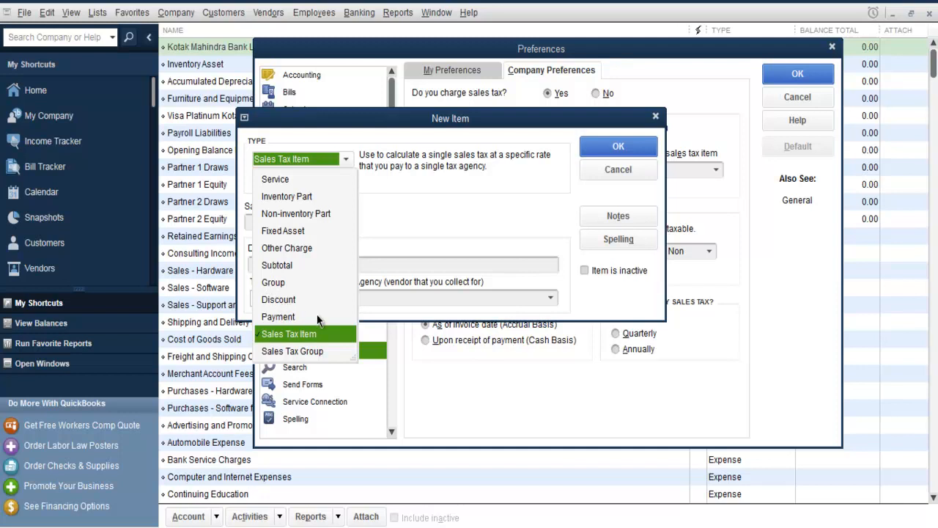
{"action": "mouse_move", "coordinate": [286, 364]}
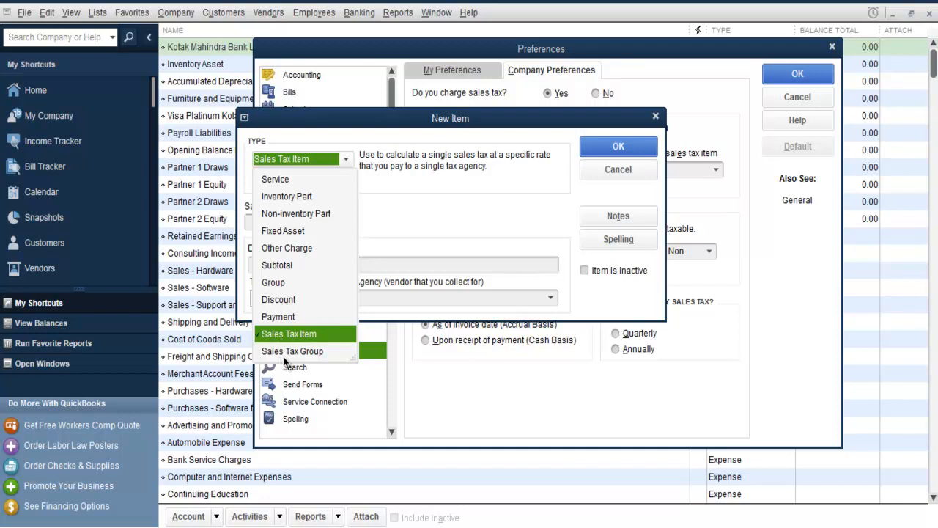
{"action": "mouse_move", "coordinate": [321, 356]}
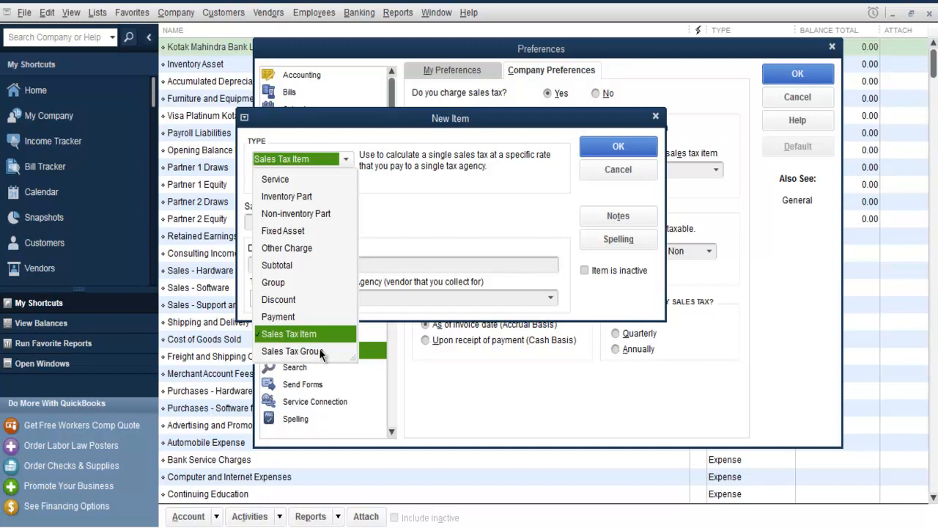
{"action": "mouse_move", "coordinate": [317, 357]}
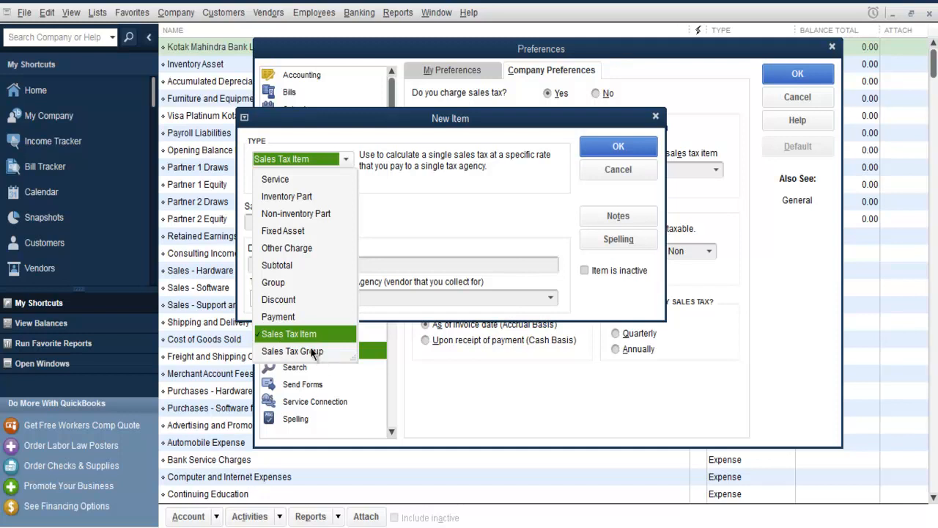
{"action": "mouse_move", "coordinate": [308, 351]}
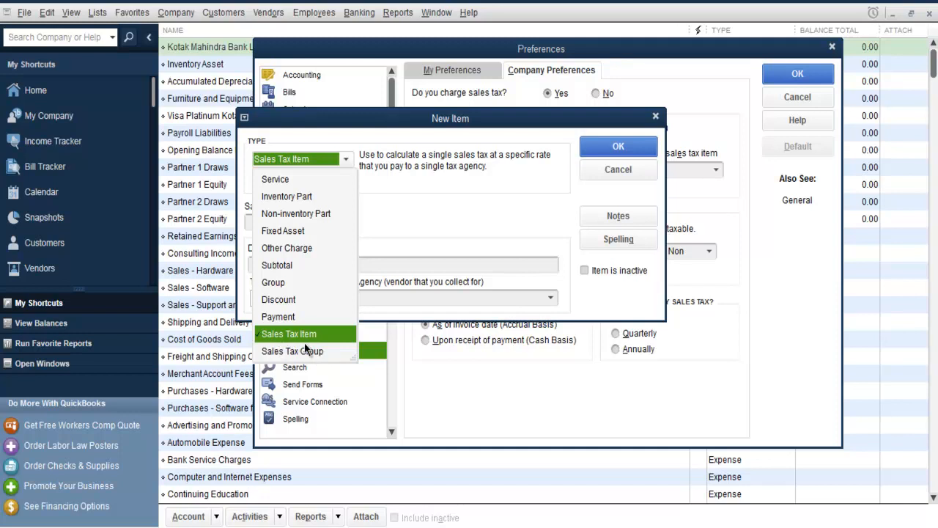
{"action": "mouse_move", "coordinate": [355, 307]}
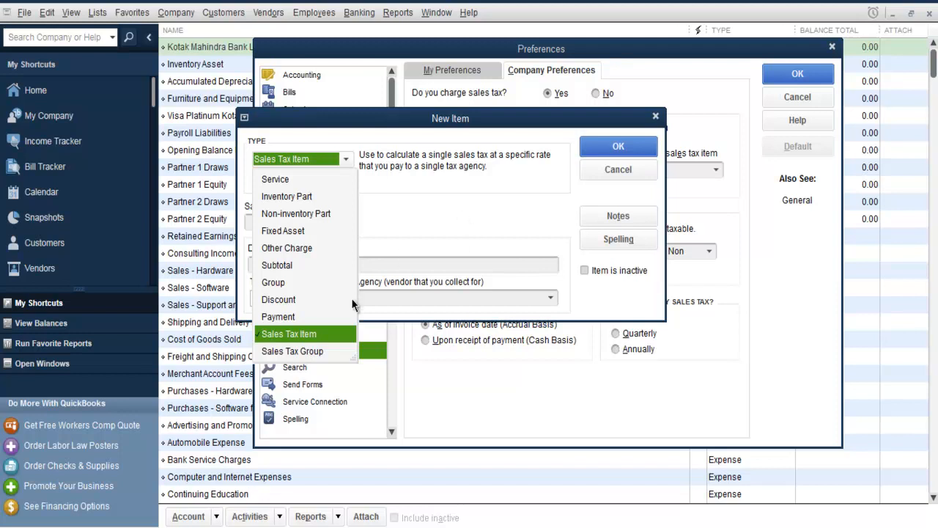
{"action": "left_click", "coordinate": [288, 334]}
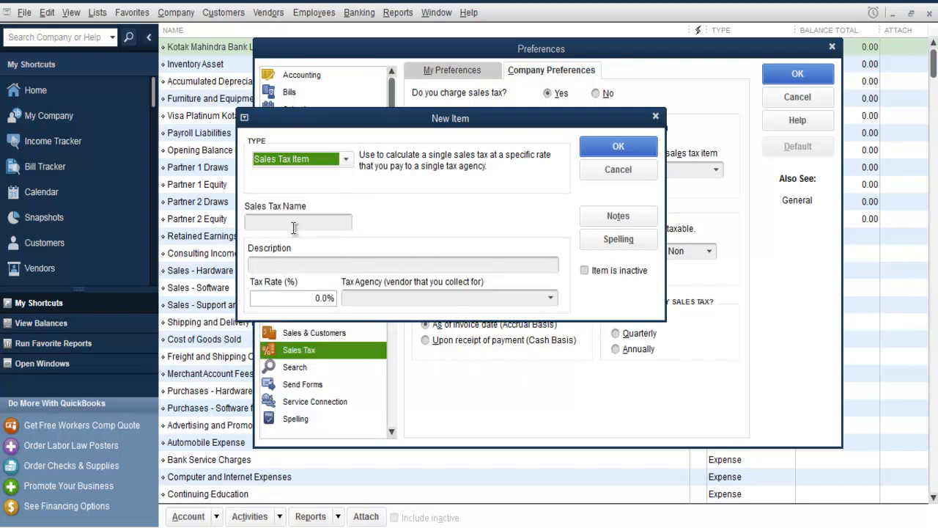
- Name the item GST, describe it 'Sales Tax GST', set rate 18%, and add a new tax agency vendor
{"action": "left_click", "coordinate": [298, 221]}
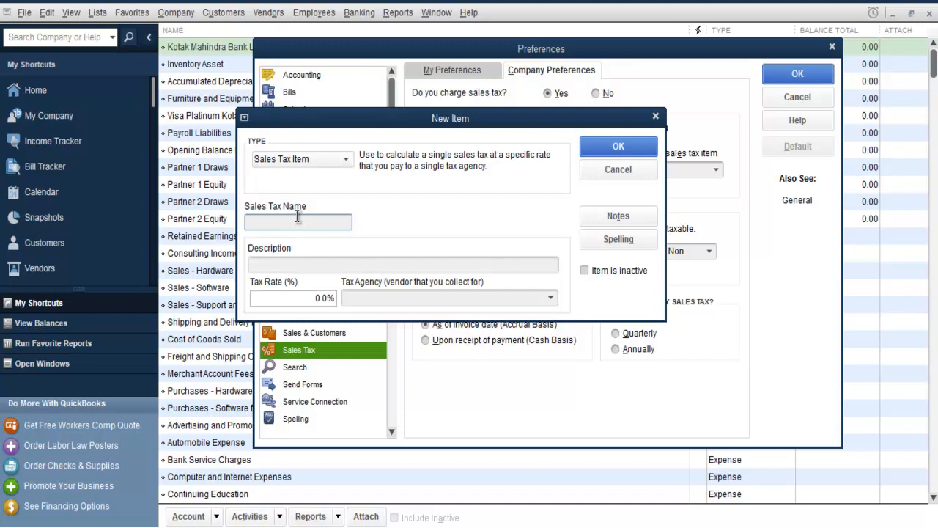
{"action": "type", "text": "GST"}
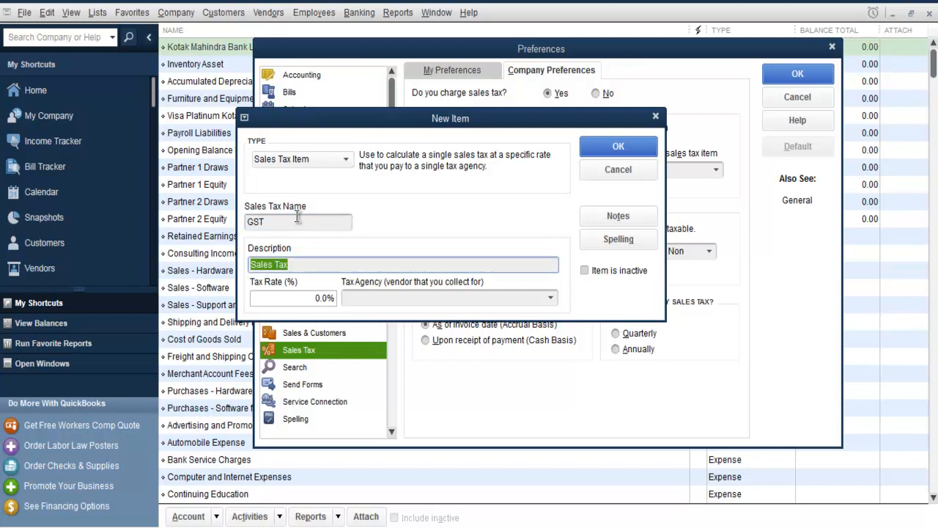
{"action": "type", "text": "G"}
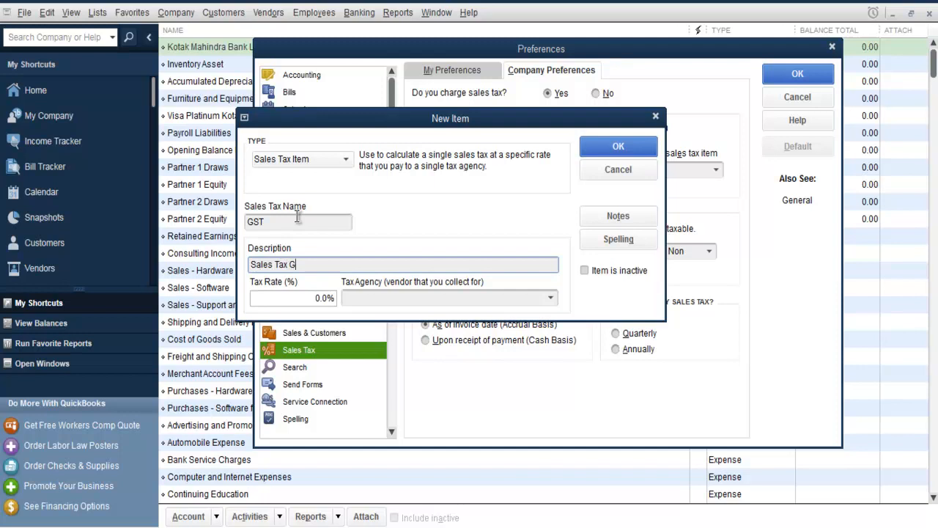
{"action": "type", "text": "ST"}
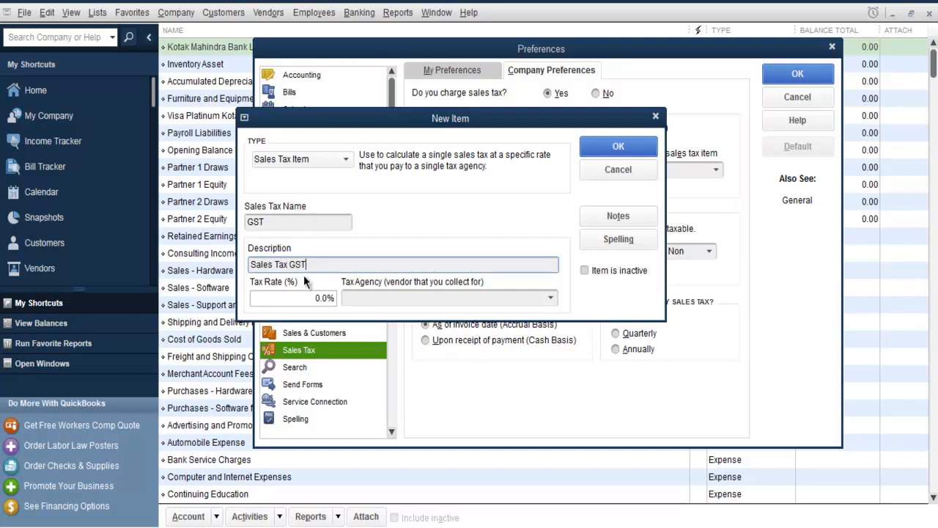
{"action": "left_click", "coordinate": [293, 298]}
{"action": "type", "text": "19"}
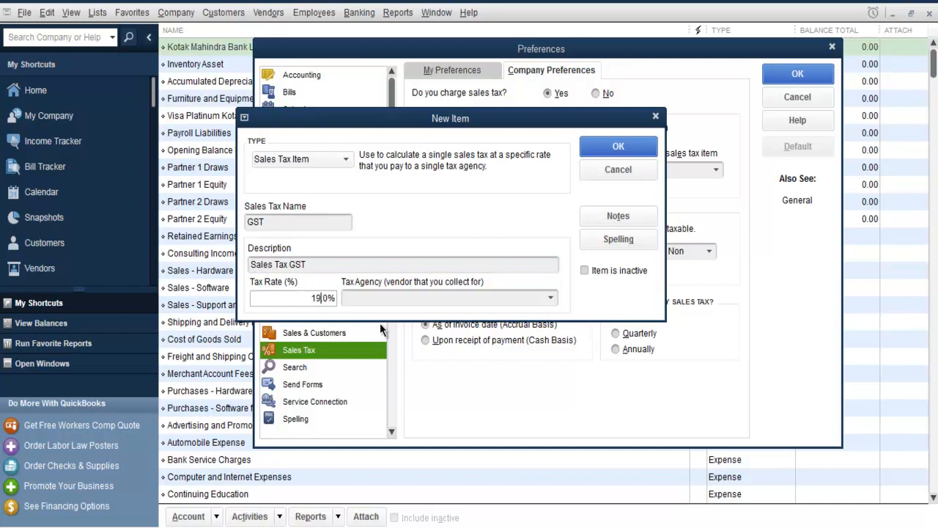
{"action": "key", "text": "Backspace"}
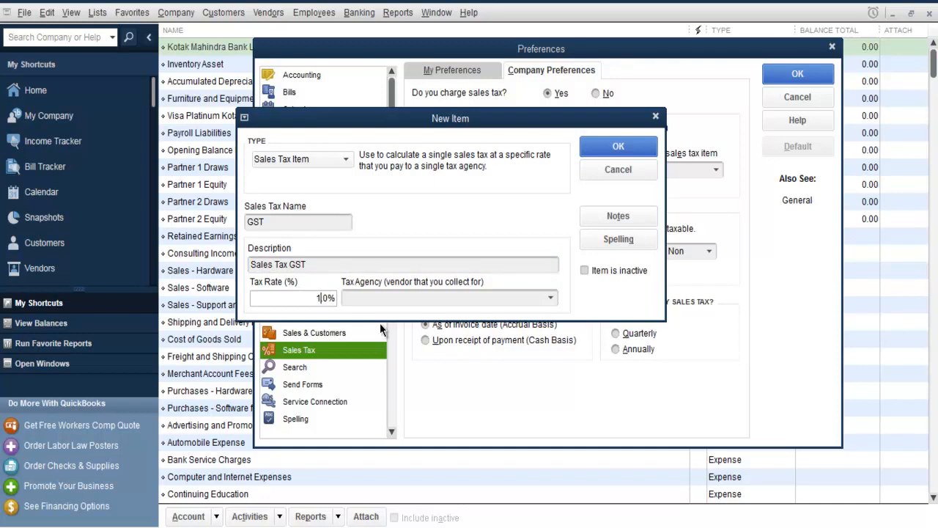
{"action": "type", "text": "18"}
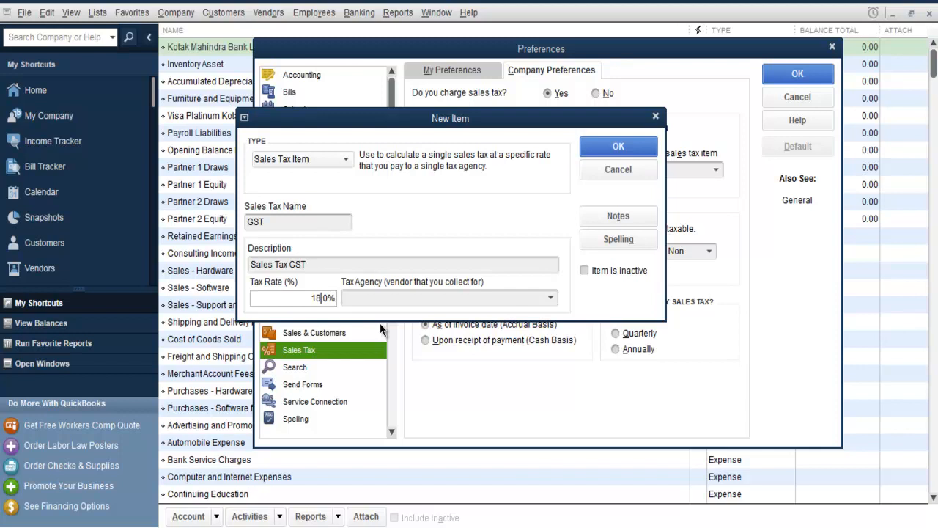
{"action": "left_click", "coordinate": [439, 296]}
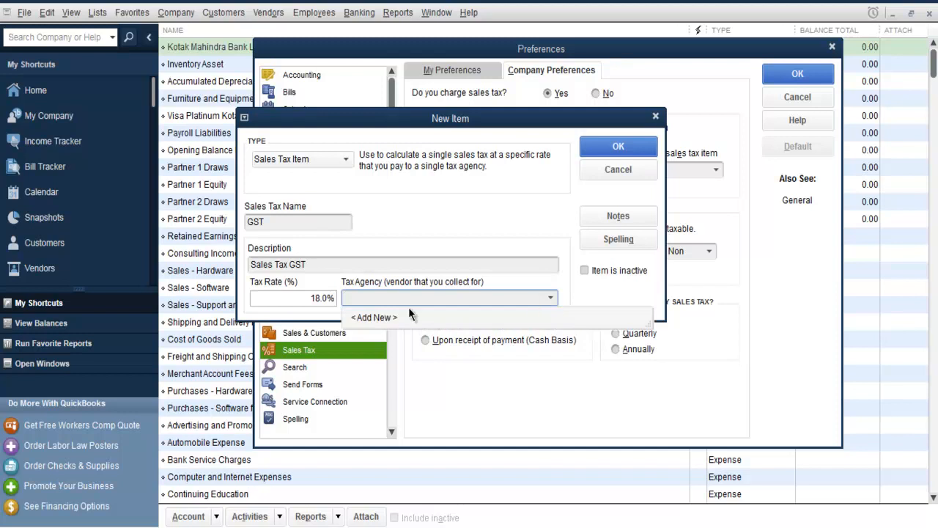
{"action": "left_click", "coordinate": [374, 316]}
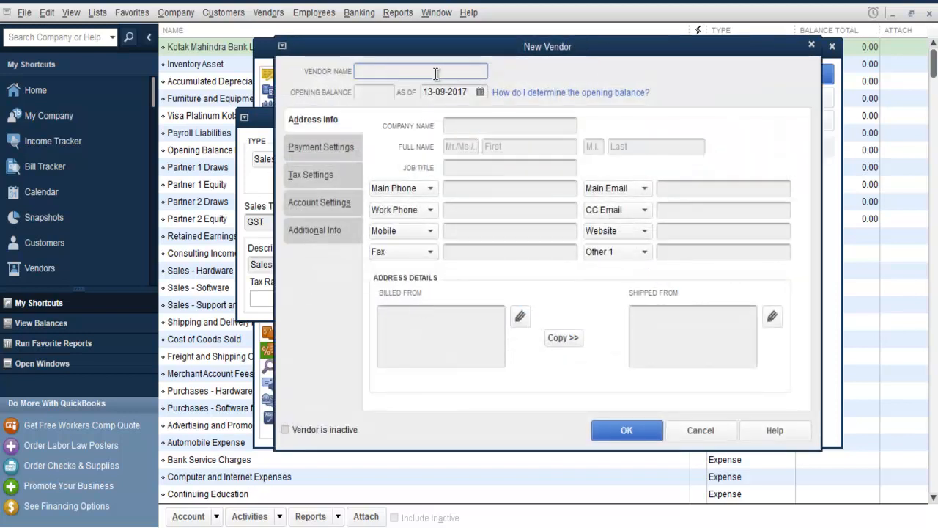
- Enter State Tax Collection as the new tax agency vendor and save the GST item
{"action": "type", "text": "S"}
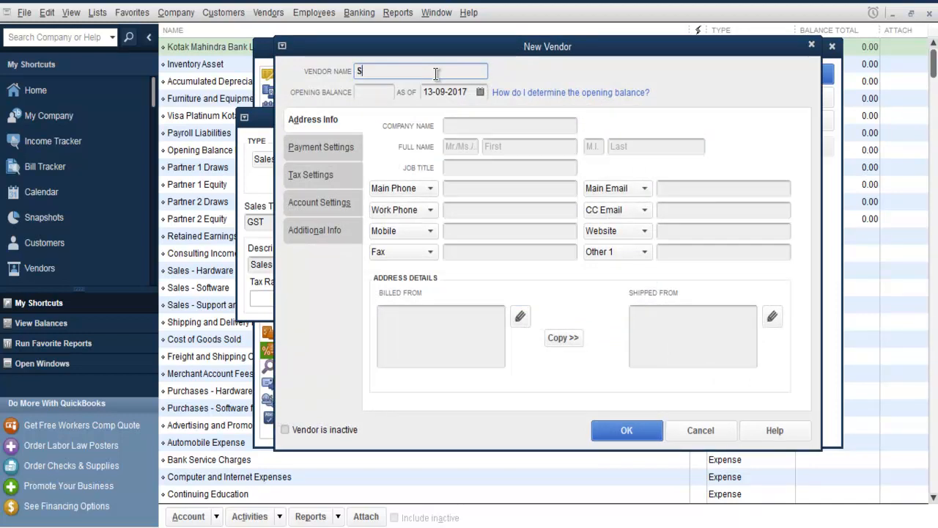
{"action": "type", "text": "tate Tax Collection"}
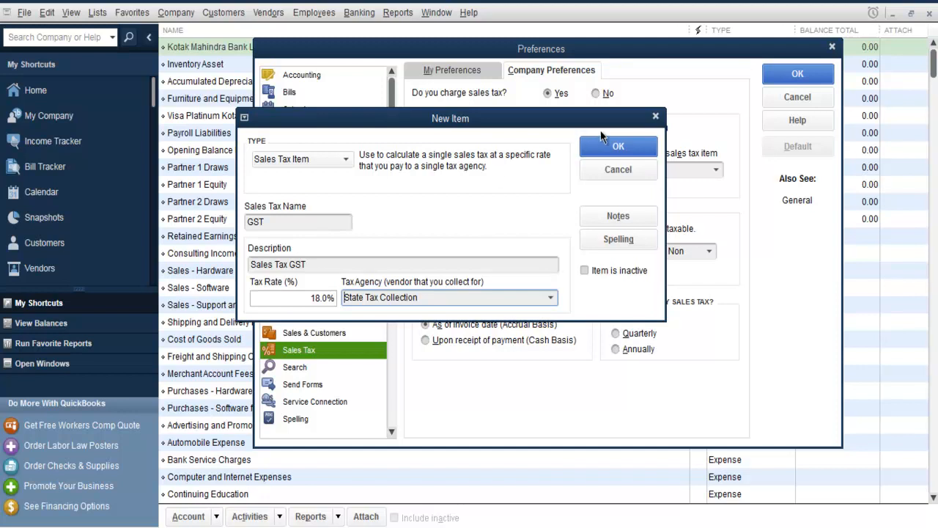
{"action": "left_click", "coordinate": [618, 238]}
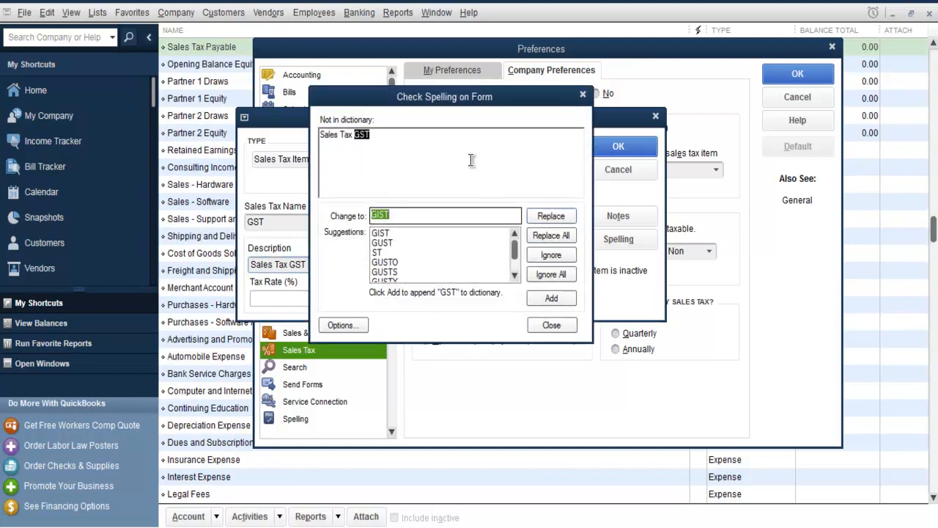
{"action": "mouse_move", "coordinate": [489, 182]}
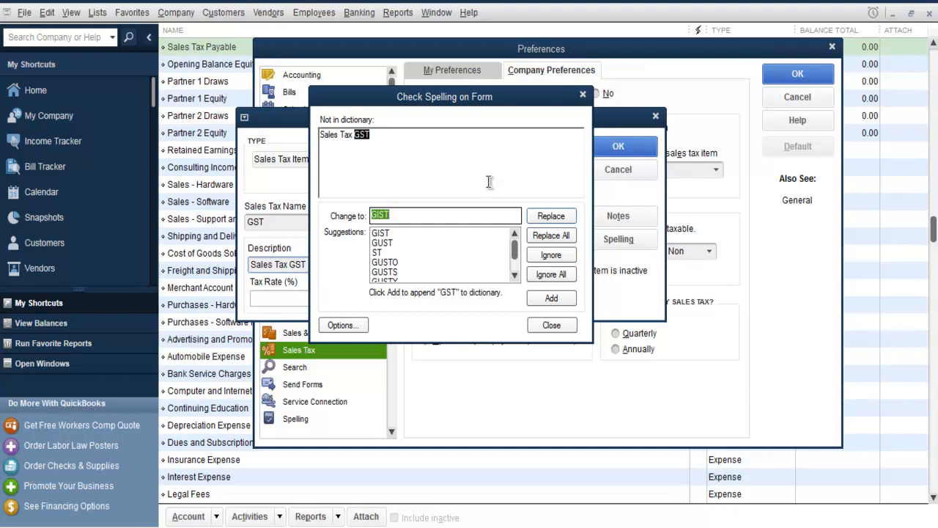
- Dismiss the spell check so GST is saved as the most common sales tax item
{"action": "left_click", "coordinate": [551, 325]}
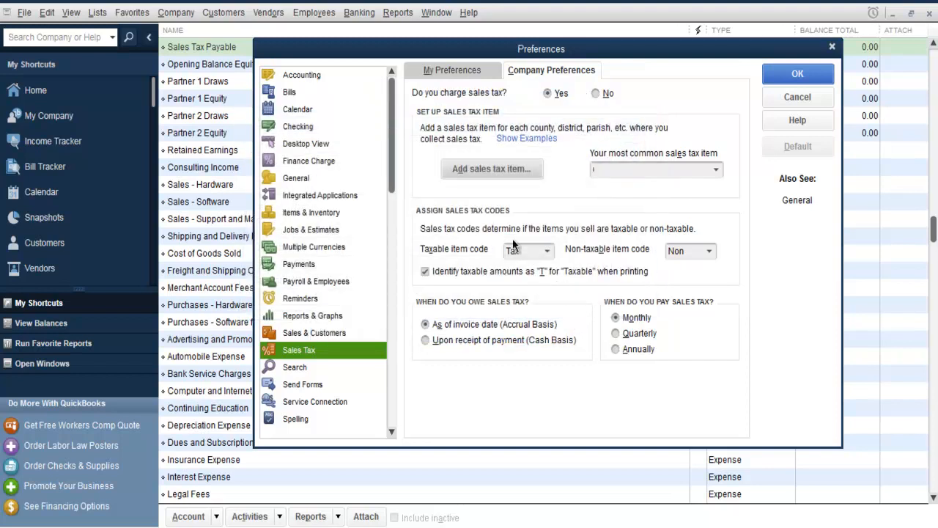
{"action": "mouse_move", "coordinate": [730, 181]}
{"action": "type", "text": "GST"}
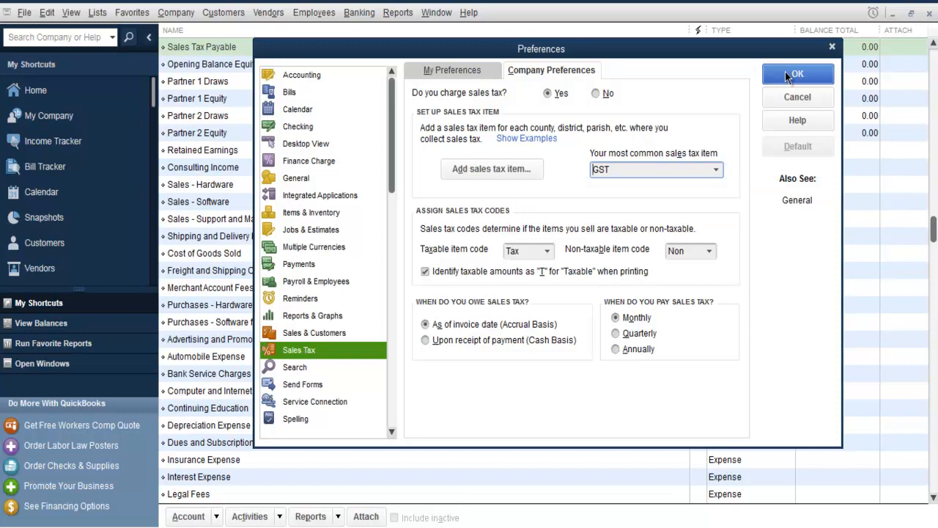
- Apply the preferences leaving existing customers and parts non-taxable in Updating Sales Tax
{"action": "left_click", "coordinate": [797, 73]}
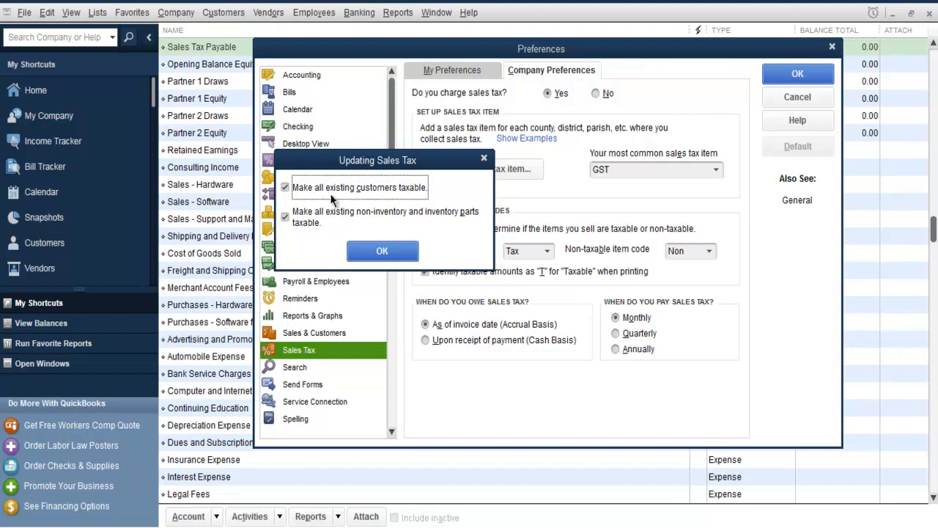
{"action": "mouse_move", "coordinate": [396, 198]}
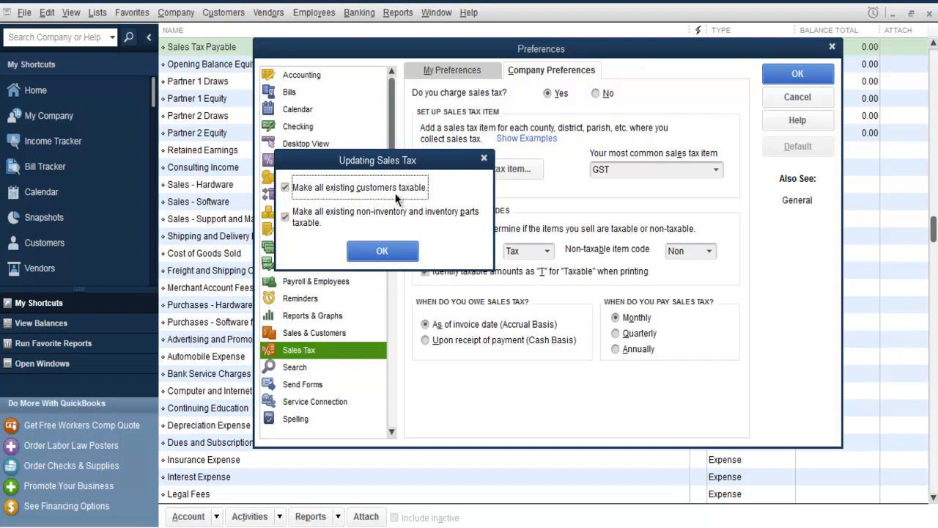
{"action": "mouse_move", "coordinate": [355, 226]}
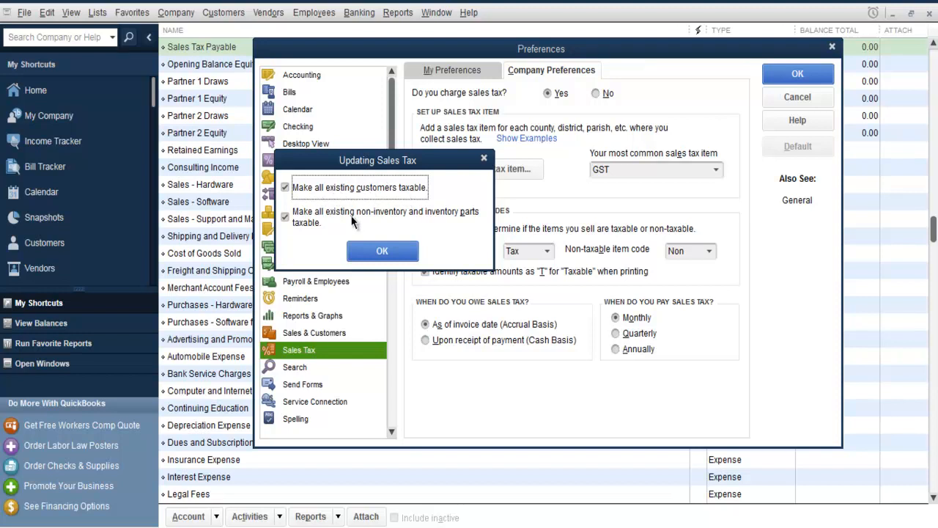
{"action": "mouse_move", "coordinate": [369, 223]}
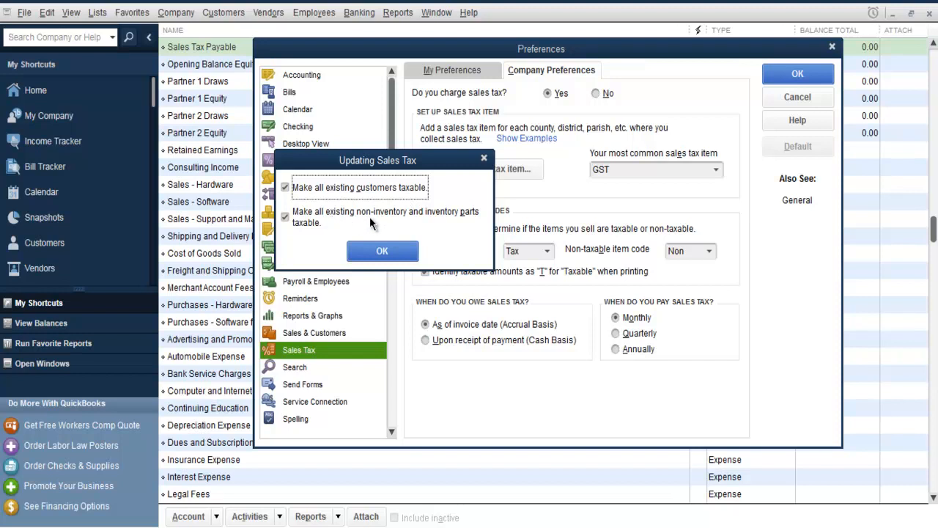
{"action": "mouse_move", "coordinate": [462, 223]}
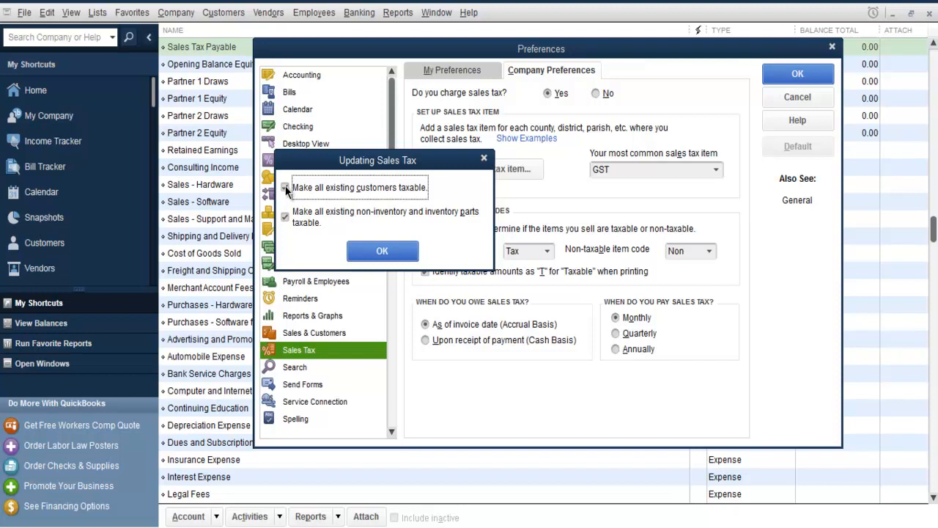
{"action": "left_click", "coordinate": [284, 187]}
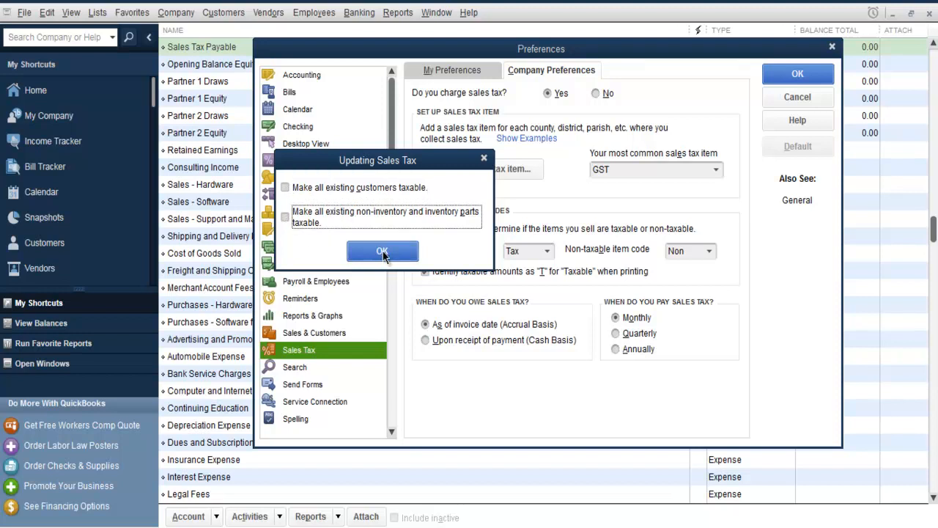
{"action": "left_click", "coordinate": [381, 252]}
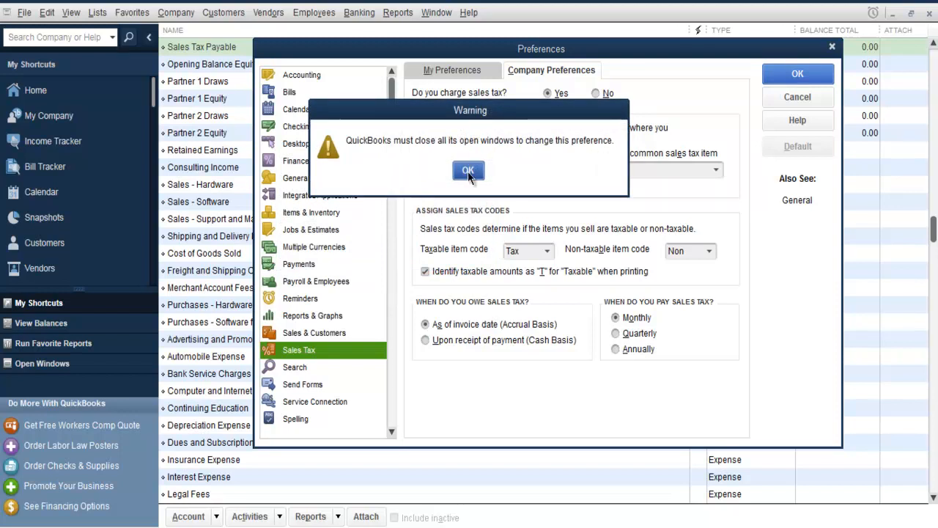
- Let QuickBooks close all windows, then return to the Home page
{"action": "left_click", "coordinate": [467, 170]}
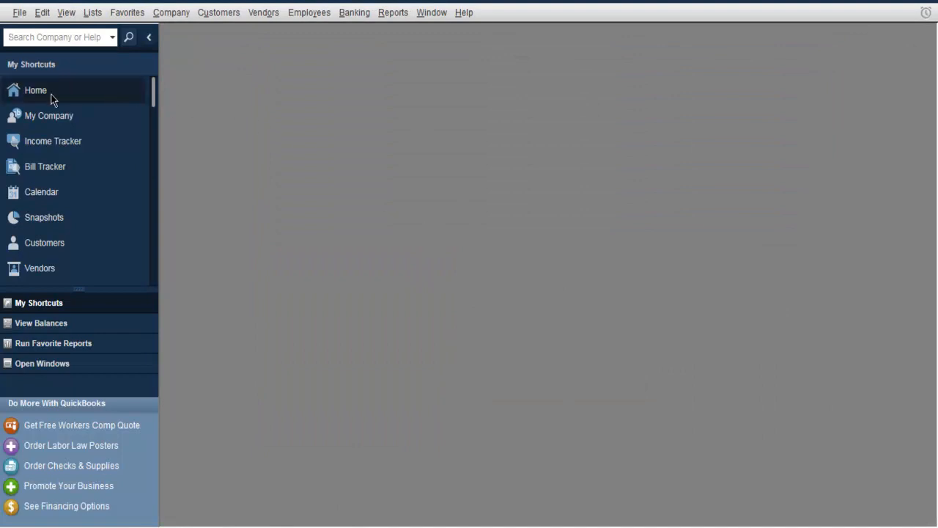
{"action": "left_click", "coordinate": [35, 90]}
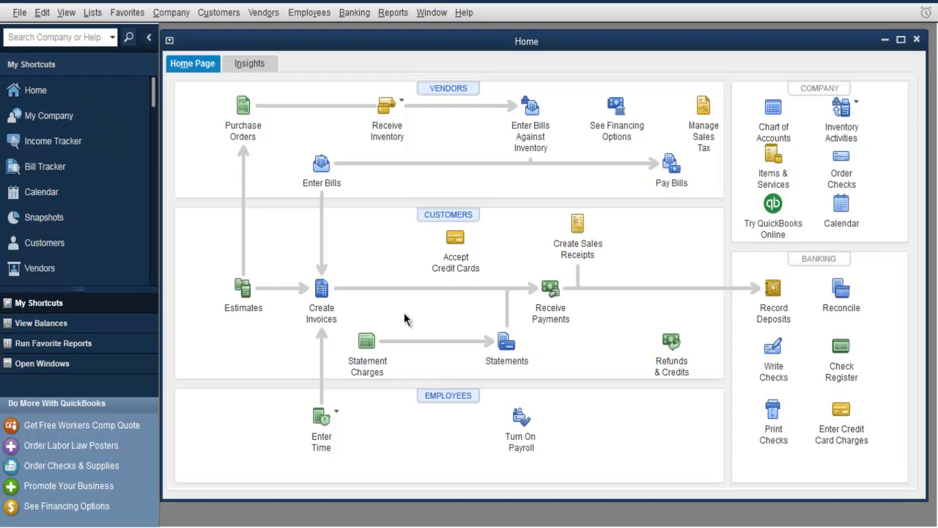
{"action": "mouse_move", "coordinate": [702, 110]}
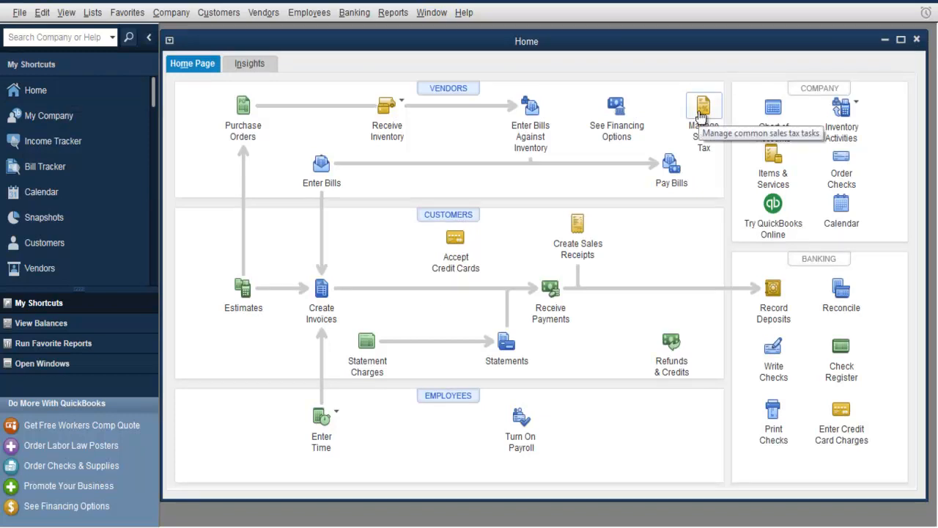
- From Manage Sales Tax, review the Sales Tax preferences showing GST as most common item
{"action": "left_click", "coordinate": [704, 106]}
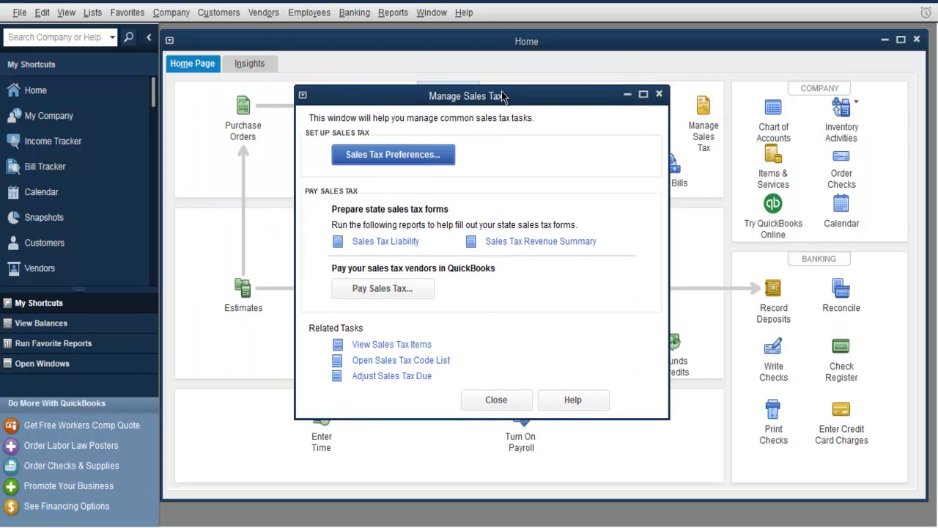
{"action": "left_click", "coordinate": [393, 154]}
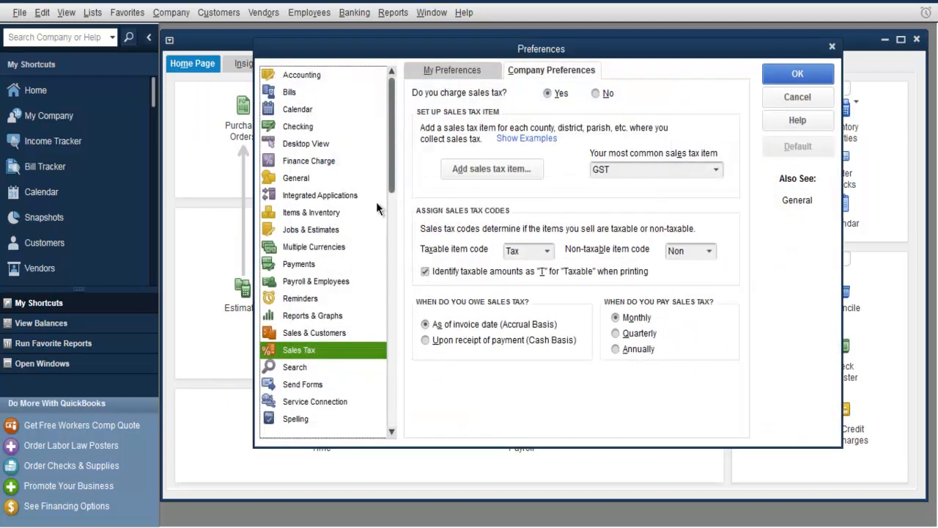
{"action": "mouse_move", "coordinate": [583, 133]}
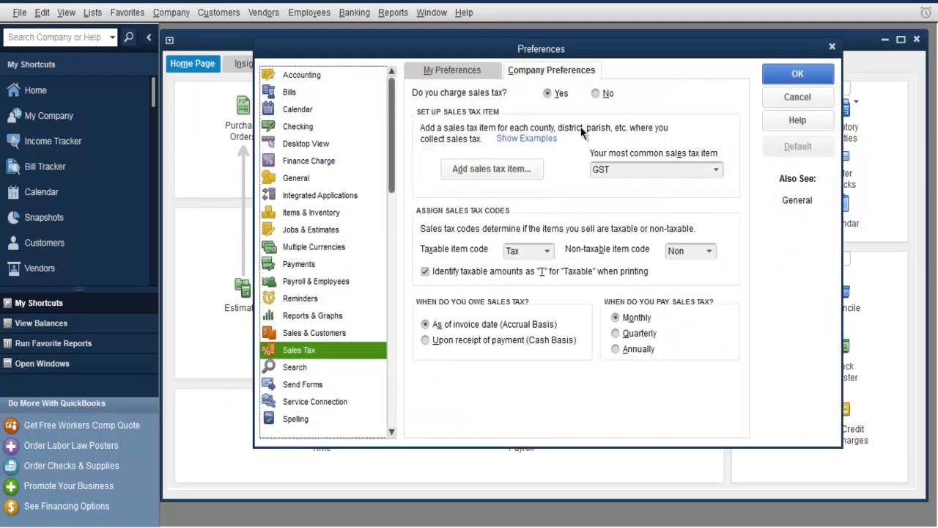
{"action": "mouse_move", "coordinate": [740, 198]}
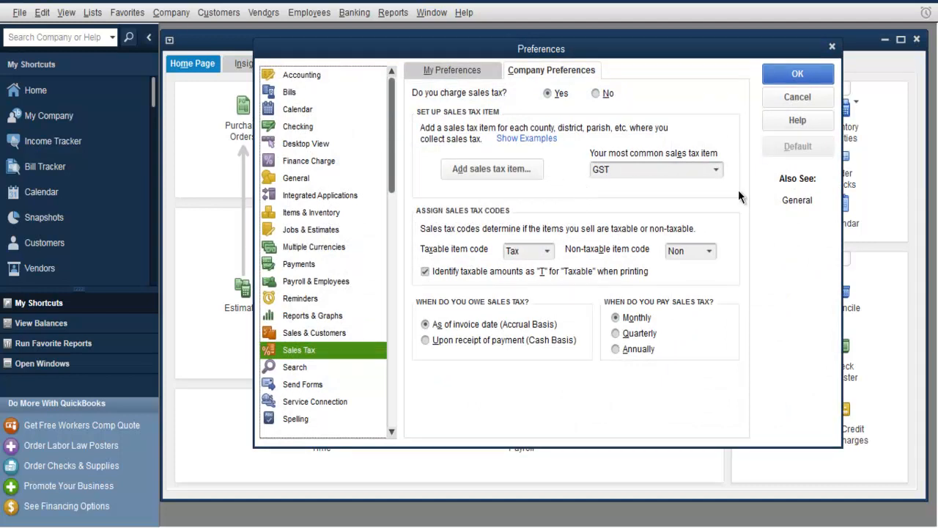
{"action": "mouse_move", "coordinate": [761, 123]}
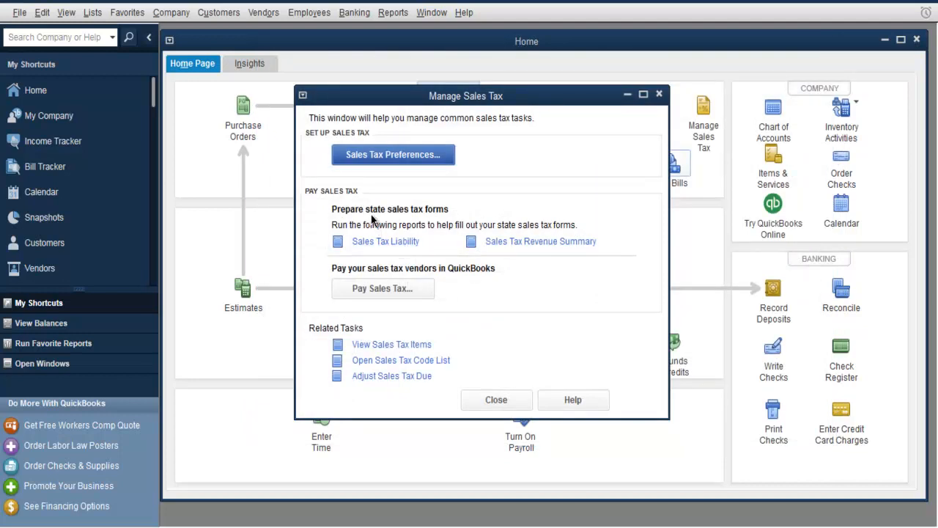
{"action": "mouse_move", "coordinate": [386, 241]}
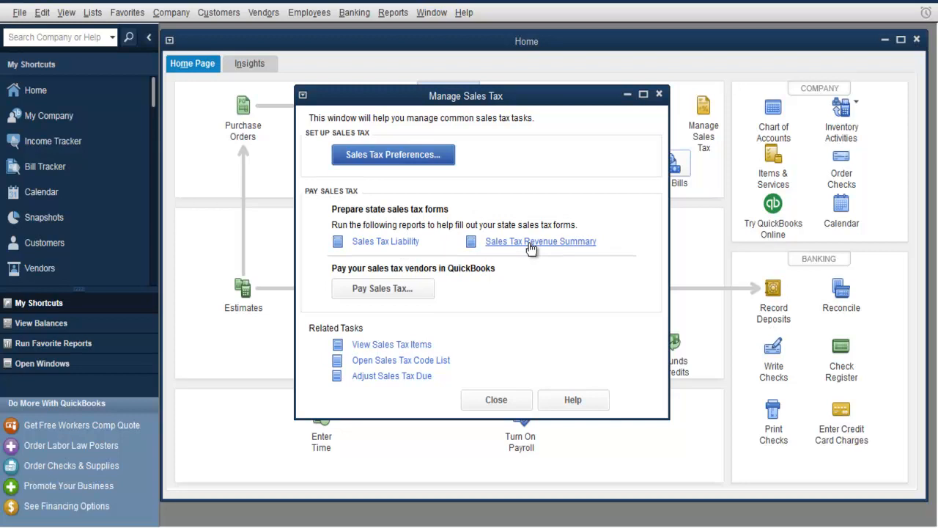
{"action": "mouse_move", "coordinate": [384, 240]}
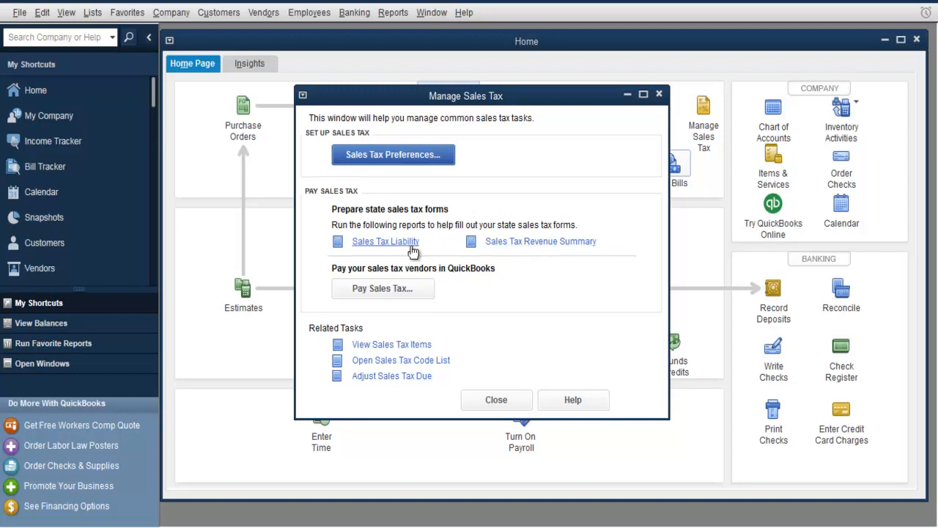
{"action": "mouse_move", "coordinate": [481, 262]}
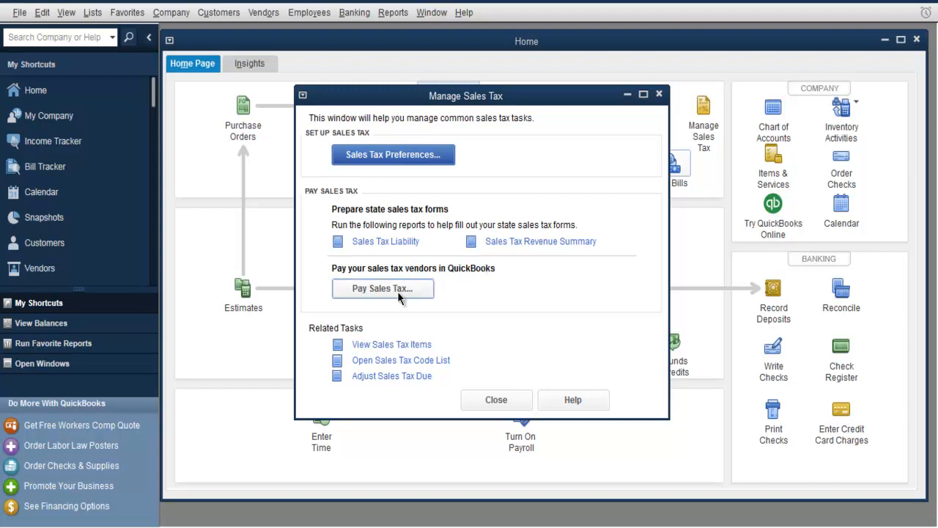
{"action": "mouse_move", "coordinate": [527, 258]}
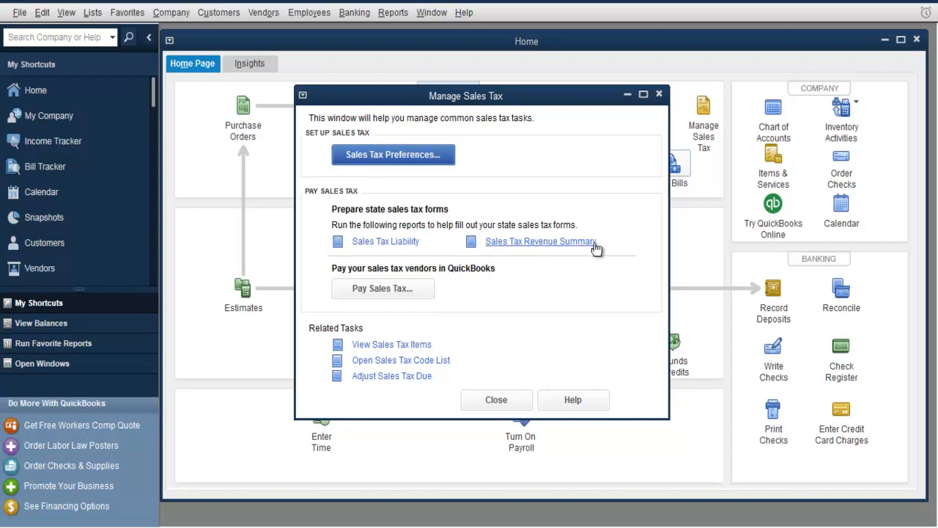
{"action": "mouse_move", "coordinate": [359, 247]}
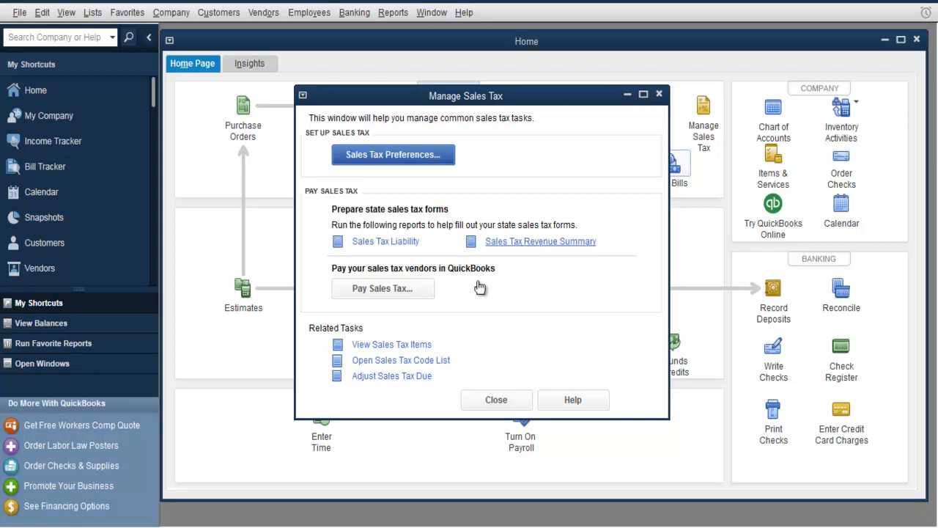
- Open the accrual-basis Sales Tax Liability report from the Manage Sales Tax window
{"action": "left_click", "coordinate": [539, 240]}
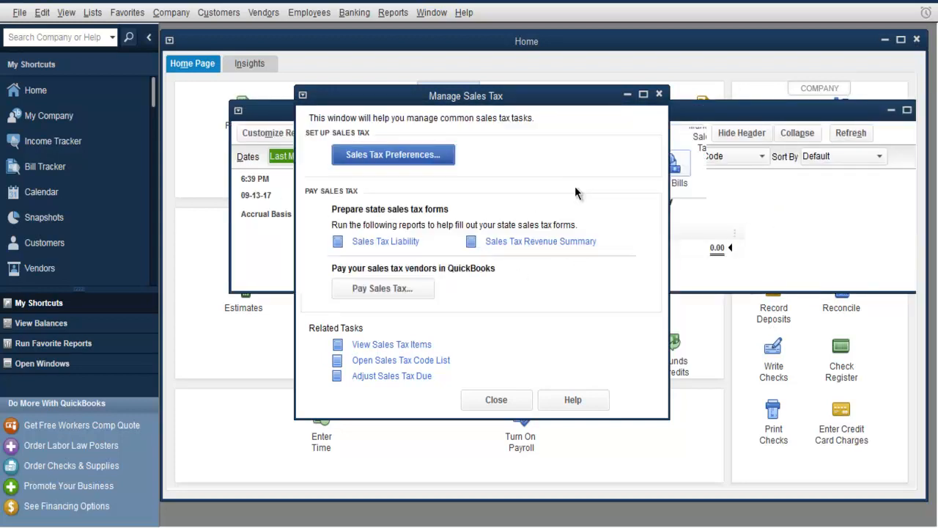
- Review the empty August 2017 liability report, then close it and the Manage Sales Tax window to return Home
{"action": "left_click", "coordinate": [384, 240]}
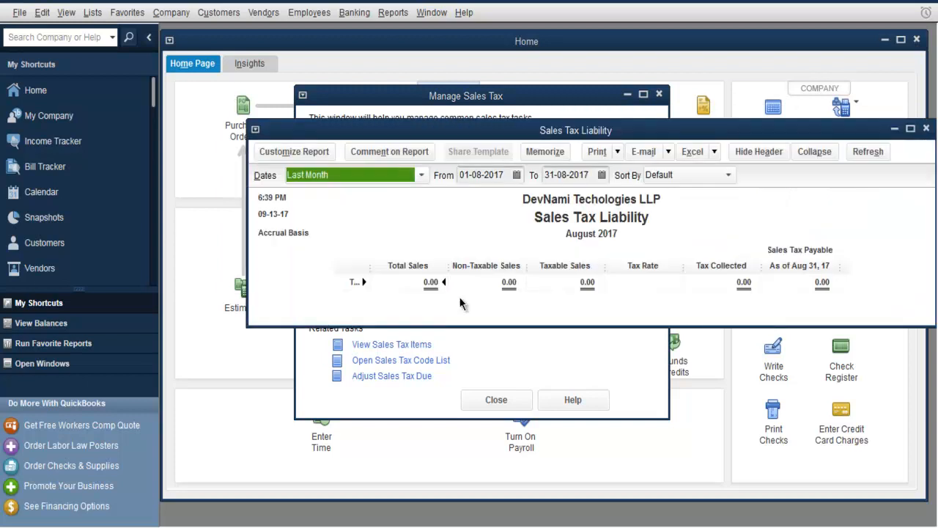
{"action": "left_click", "coordinate": [926, 129]}
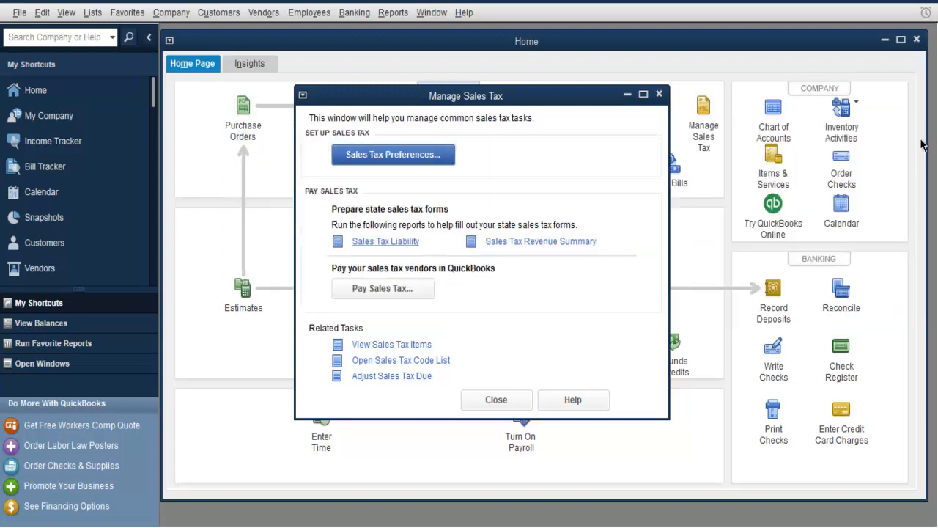
{"action": "mouse_move", "coordinate": [586, 205]}
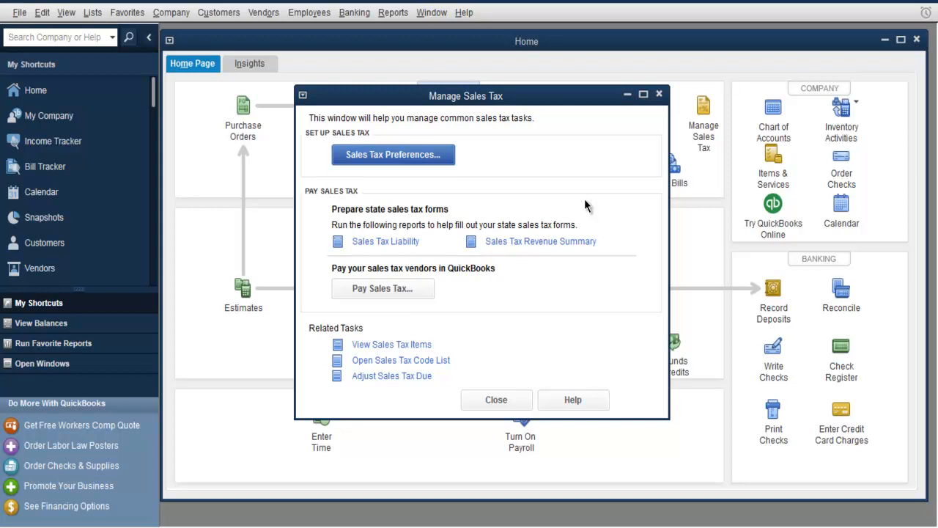
{"action": "mouse_move", "coordinate": [657, 108]}
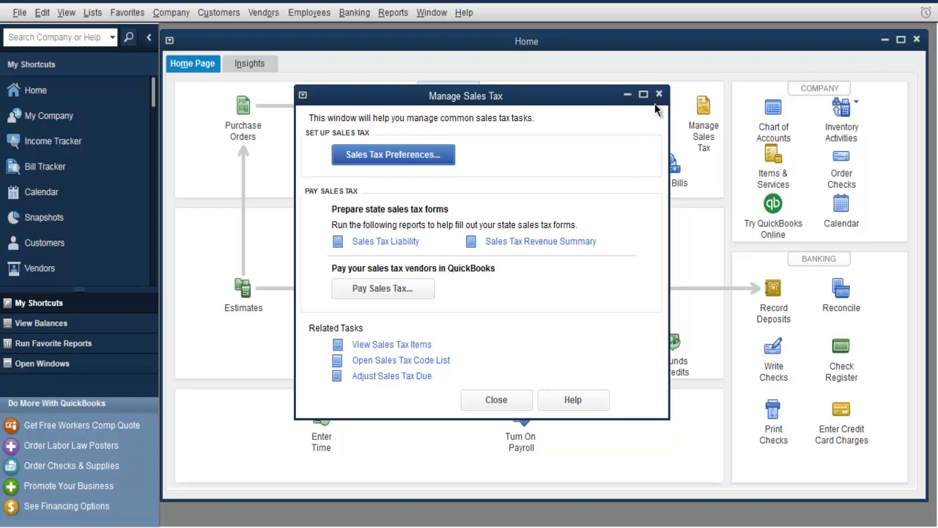
{"action": "mouse_move", "coordinate": [658, 94]}
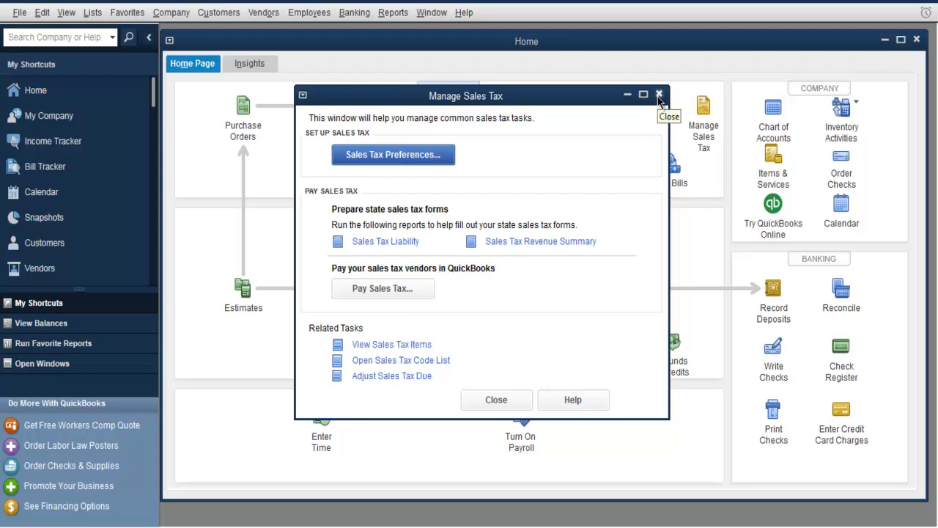
{"action": "mouse_move", "coordinate": [539, 241]}
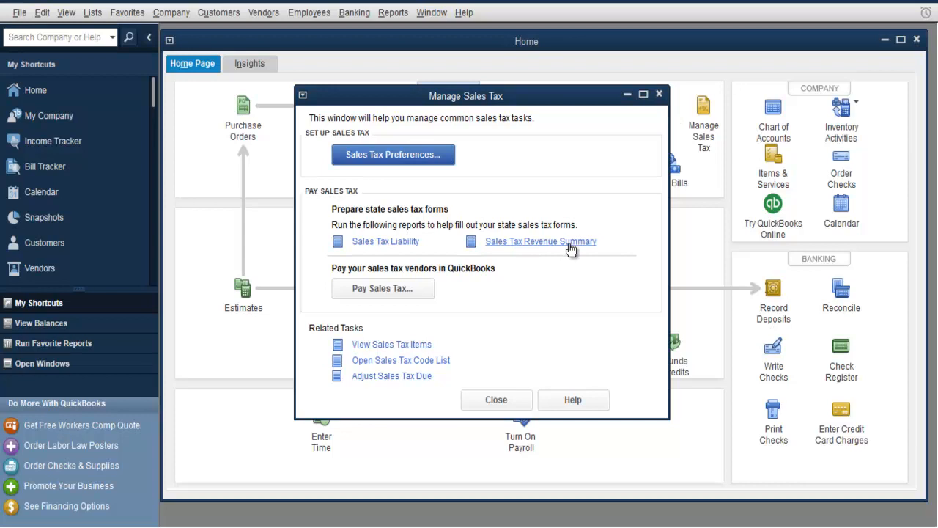
{"action": "mouse_move", "coordinate": [573, 249]}
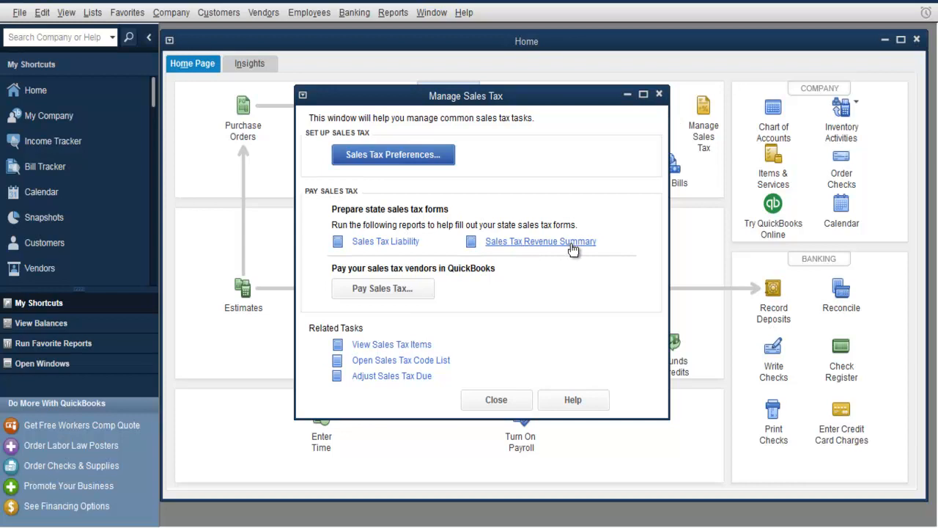
{"action": "mouse_move", "coordinate": [549, 299]}
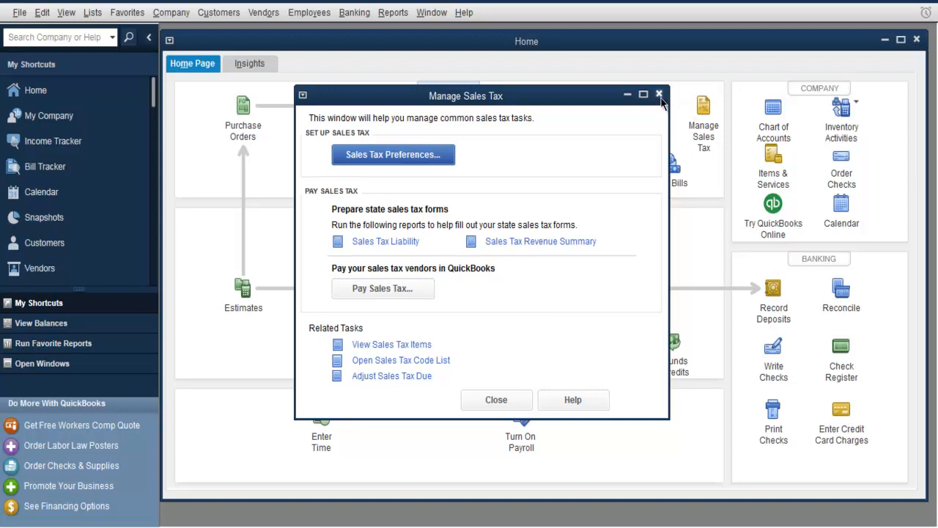
{"action": "left_click", "coordinate": [658, 95]}
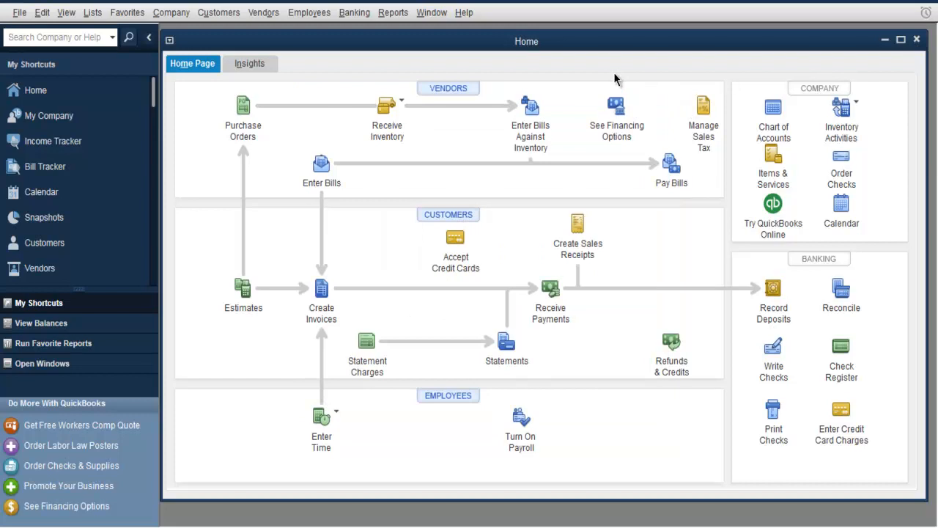